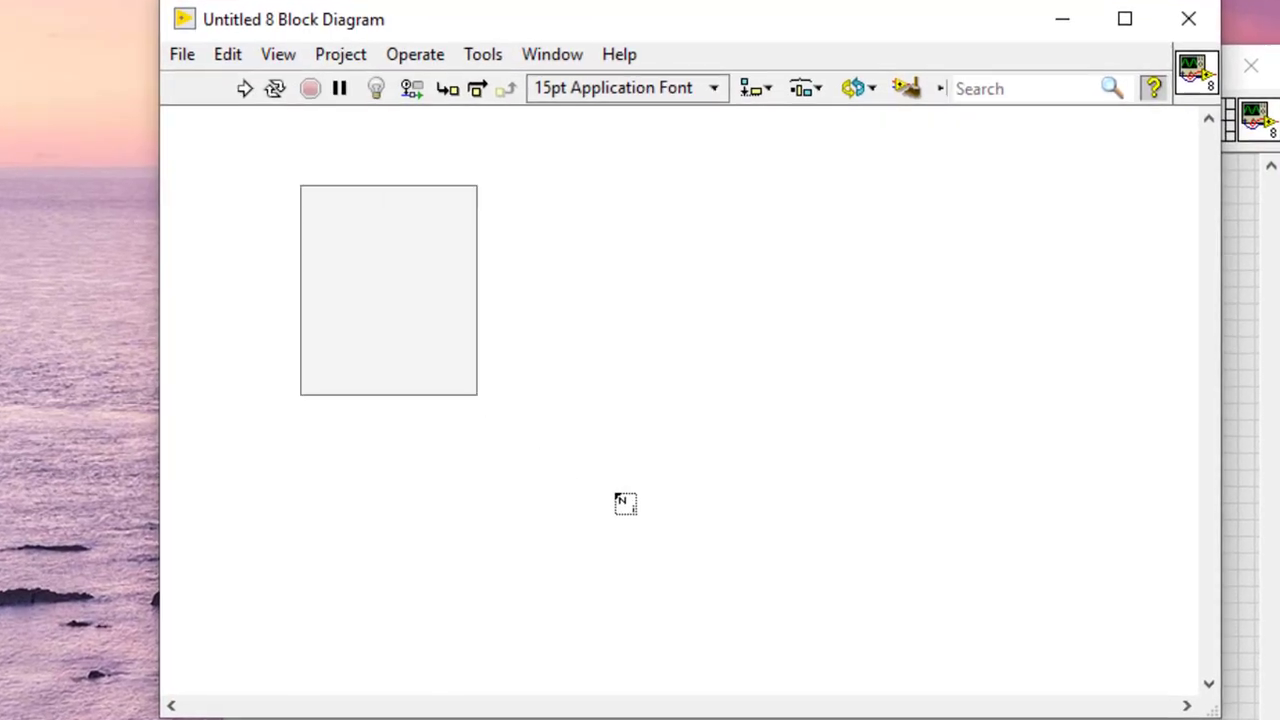
- Draw a second For Loop nested inside the first on the block diagram
{"action": "right_click", "coordinate": [625, 503]}
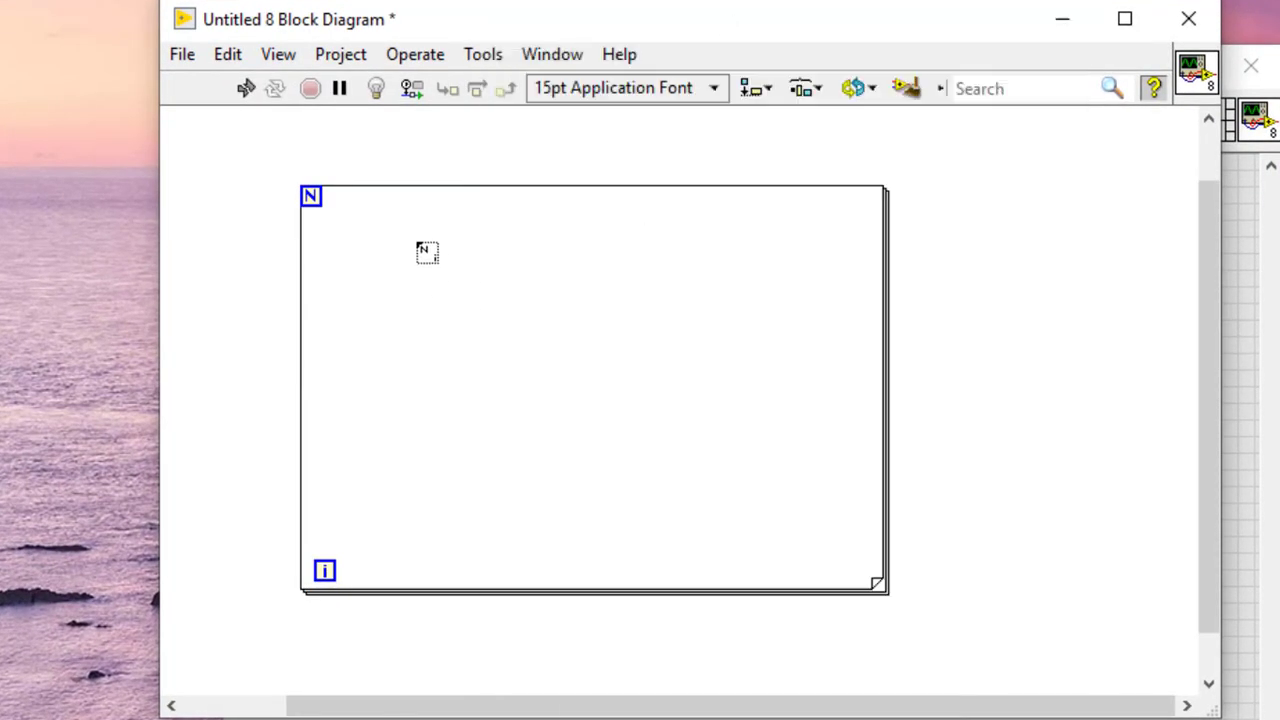
{"action": "left_click_drag", "start_coordinate": [400, 238], "coordinate": [827, 556]}
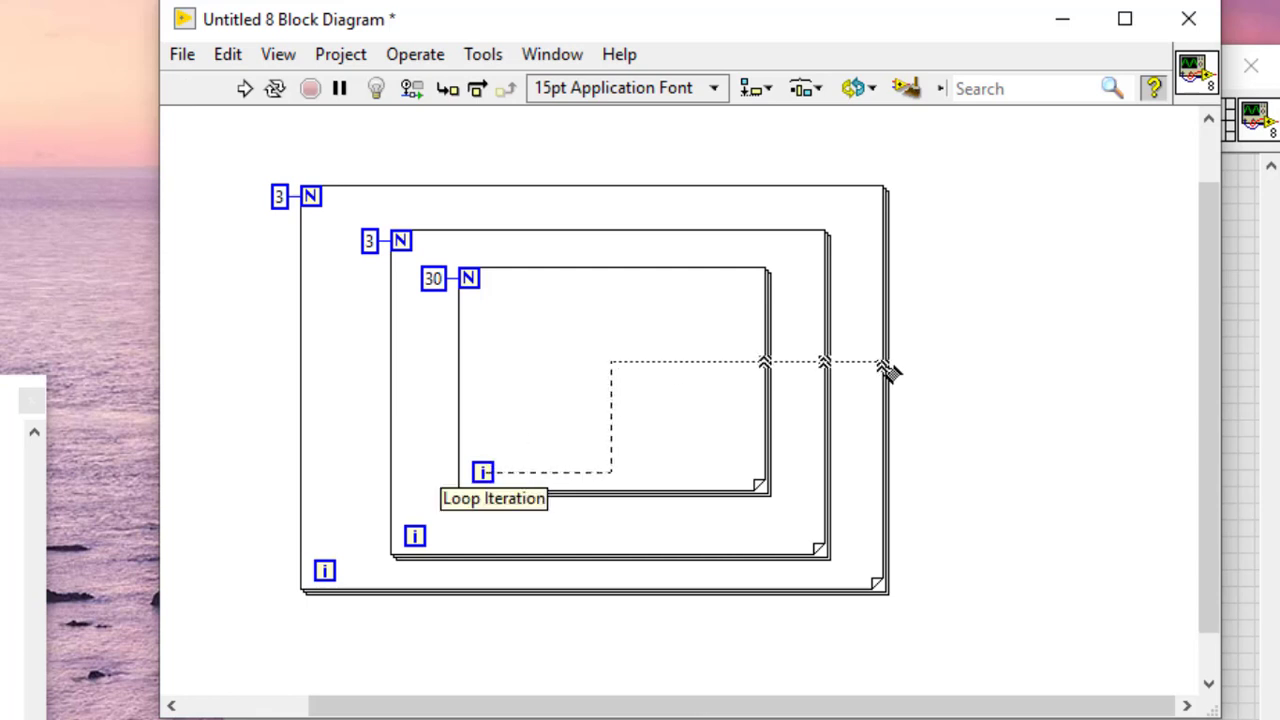
- Create a 3D Array control from the iteration wire's tunnel on the outermost loop
{"action": "left_click", "coordinate": [884, 365]}
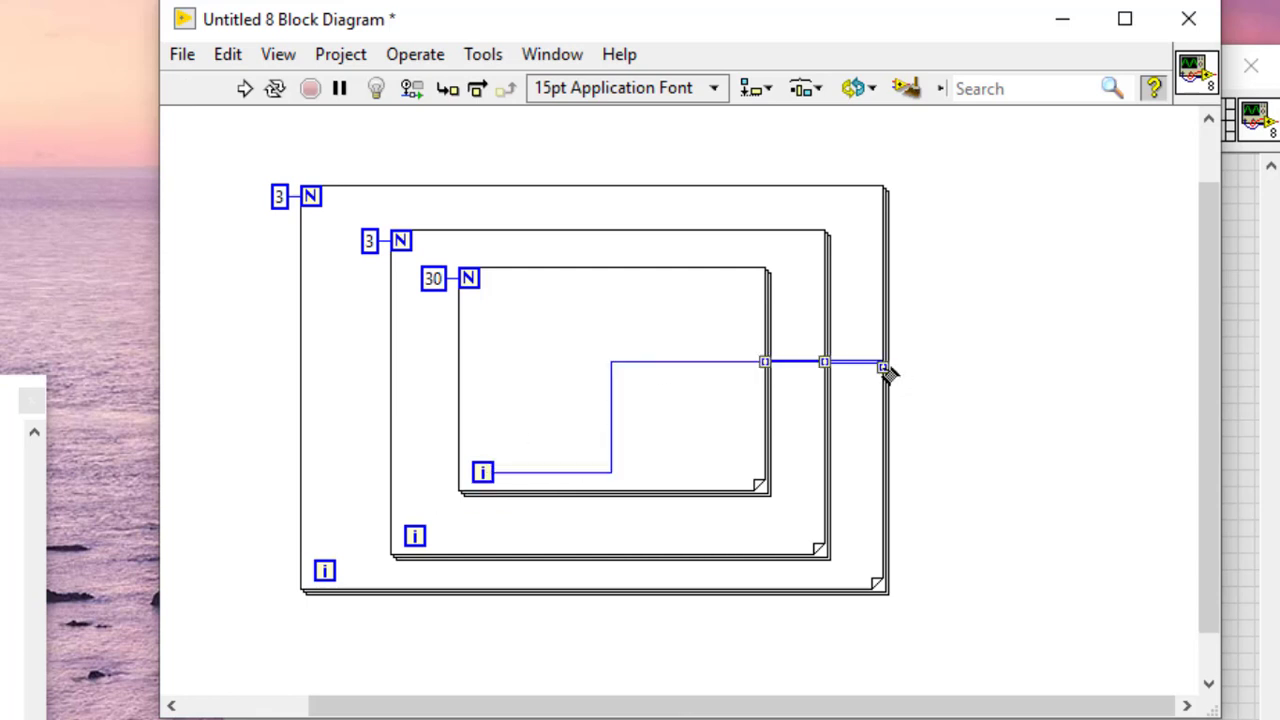
{"action": "right_click", "coordinate": [883, 368]}
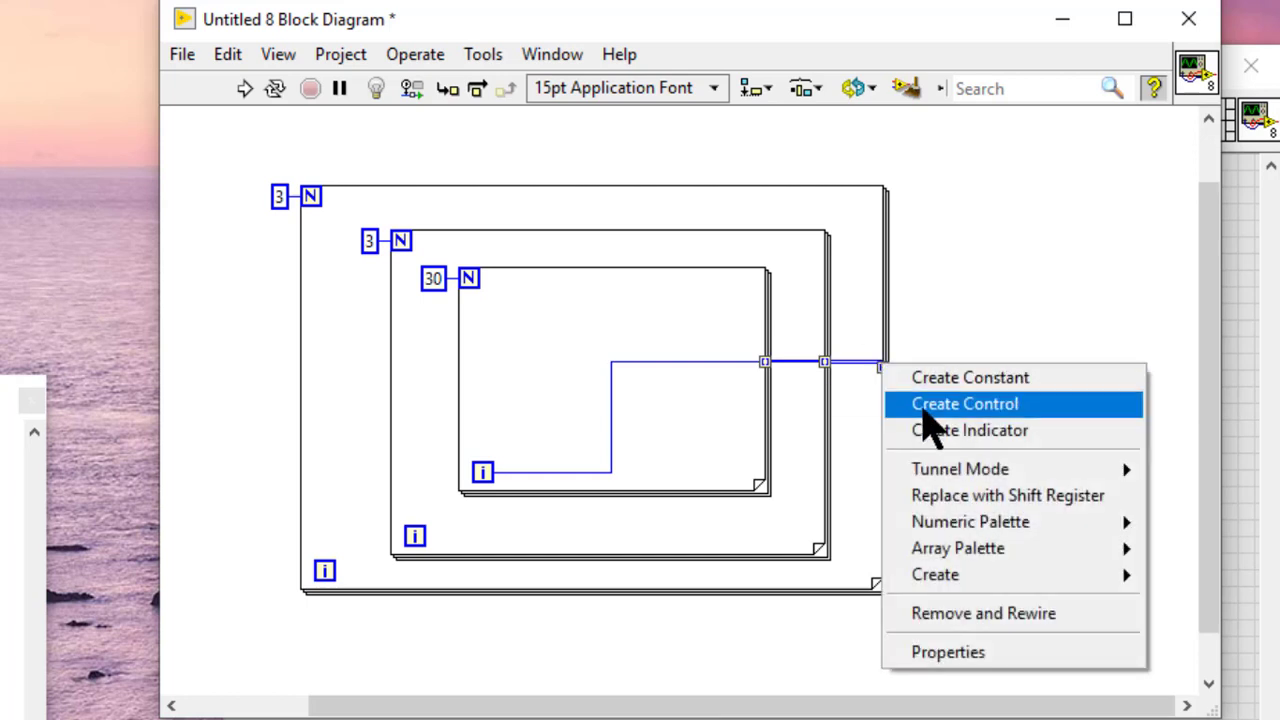
{"action": "left_click", "coordinate": [964, 403]}
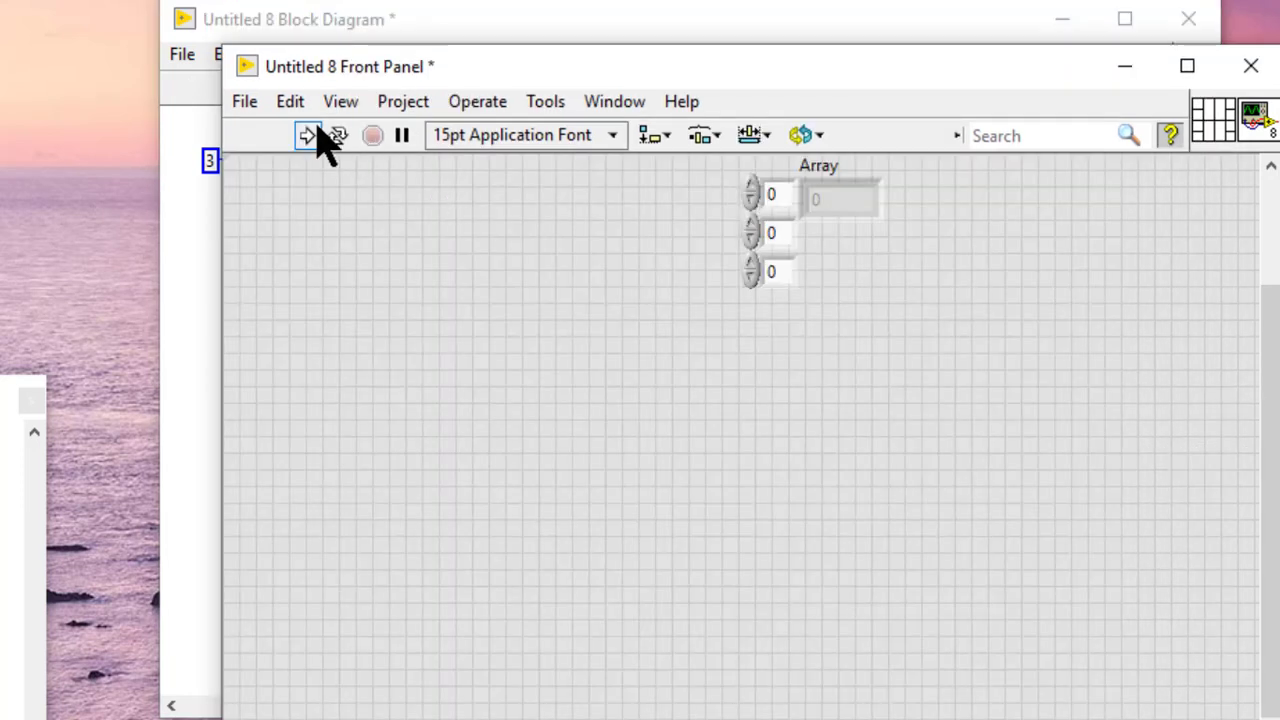
- Run the VI and stretch Array into a grid showing values 0 through 7
{"action": "left_click", "coordinate": [307, 135]}
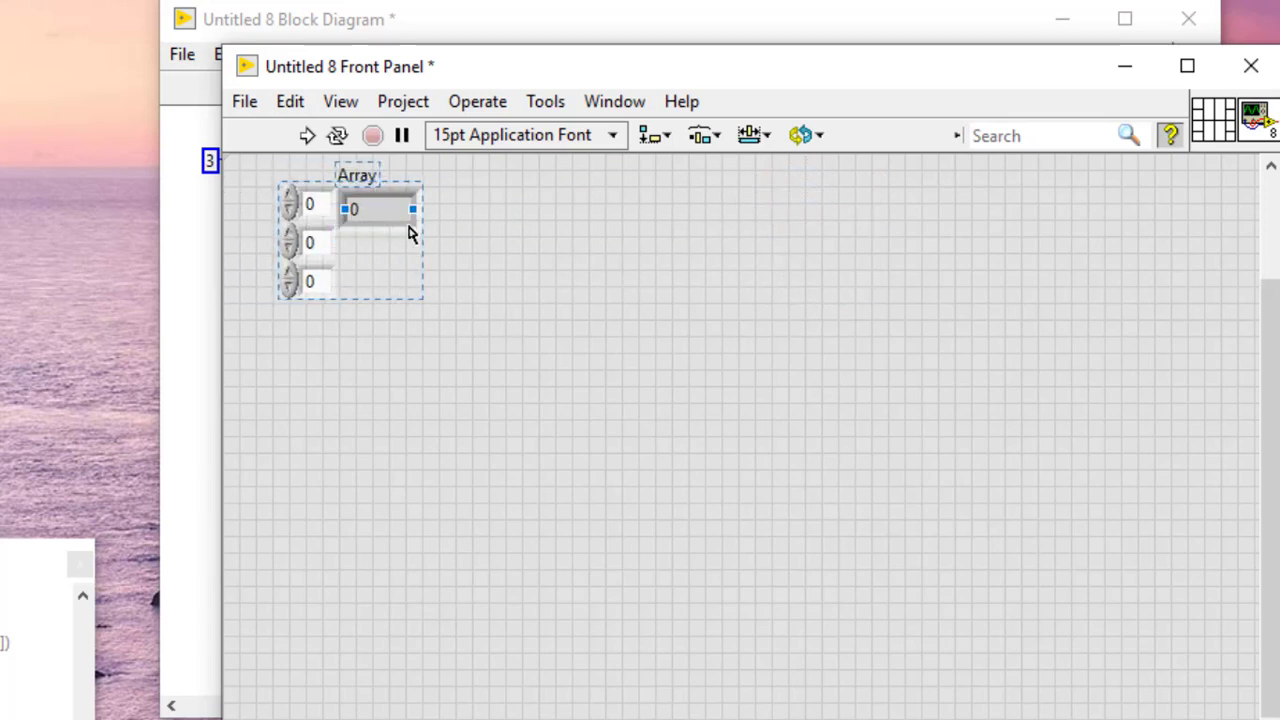
{"action": "left_click_drag", "start_coordinate": [413, 210], "coordinate": [790, 510]}
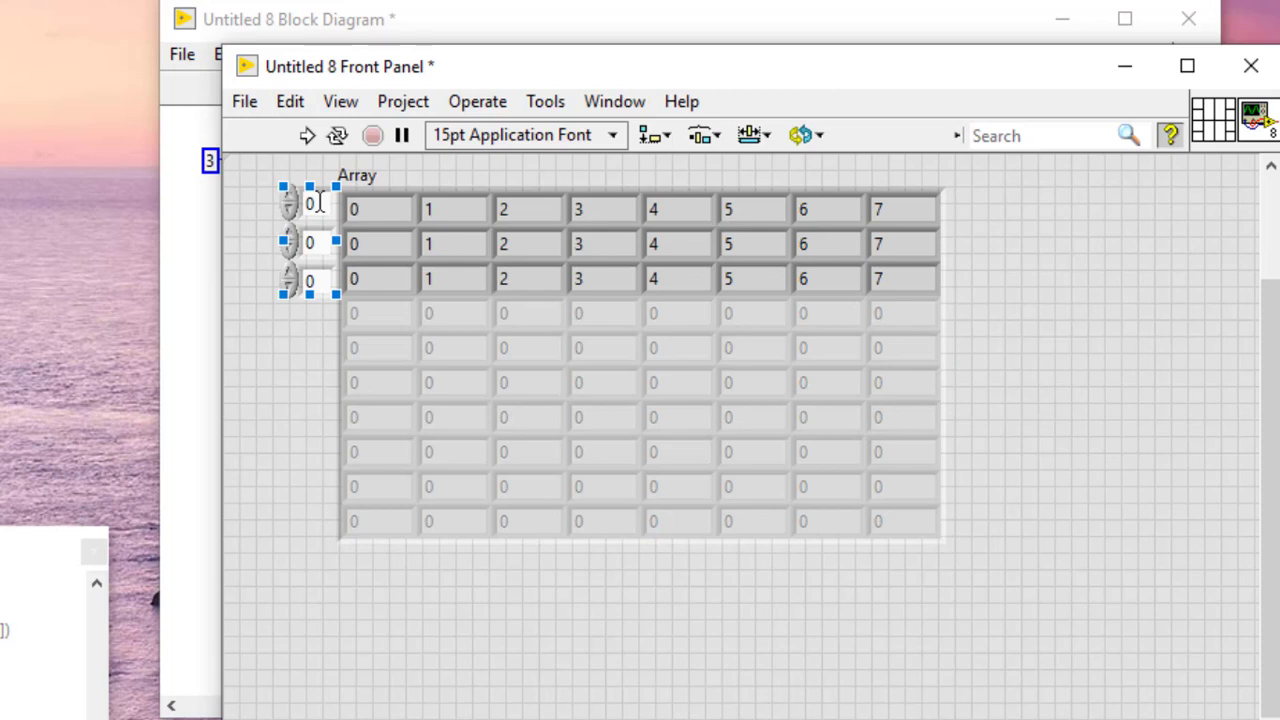
- Use Advanced > Show Last Element so Array displays values 22 through 29
{"action": "right_click", "coordinate": [310, 205]}
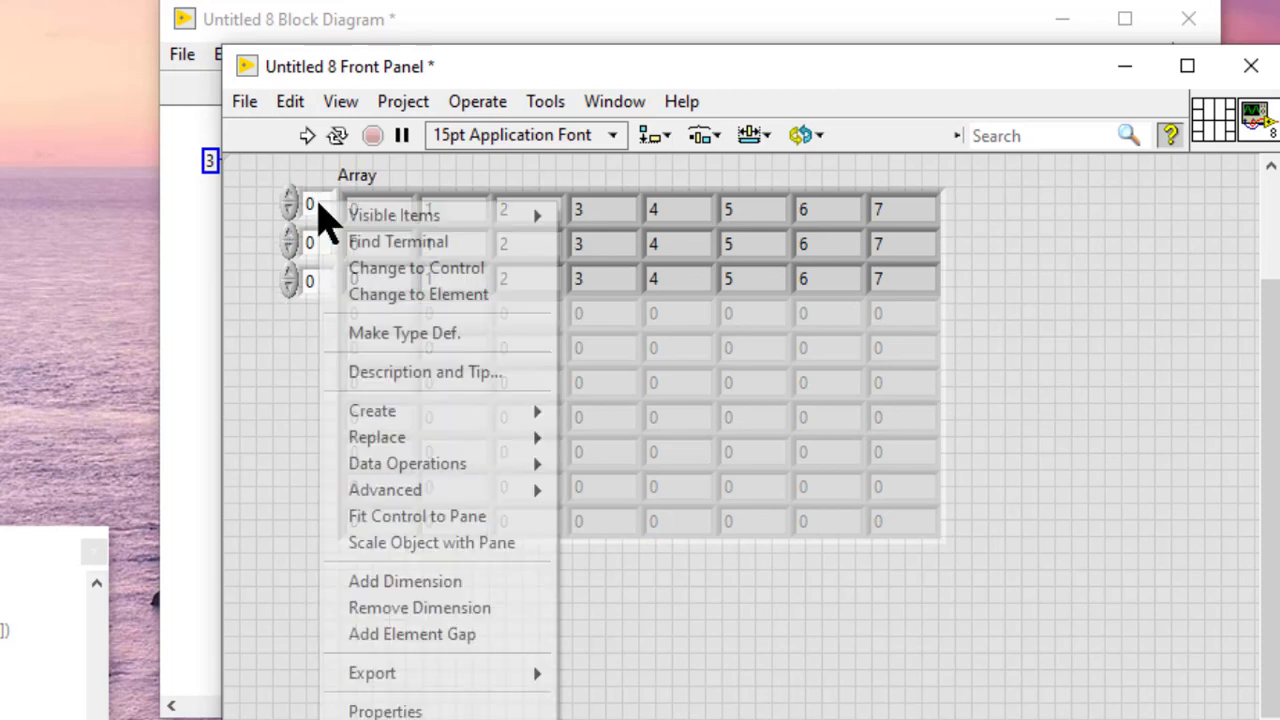
{"action": "mouse_move", "coordinate": [385, 489]}
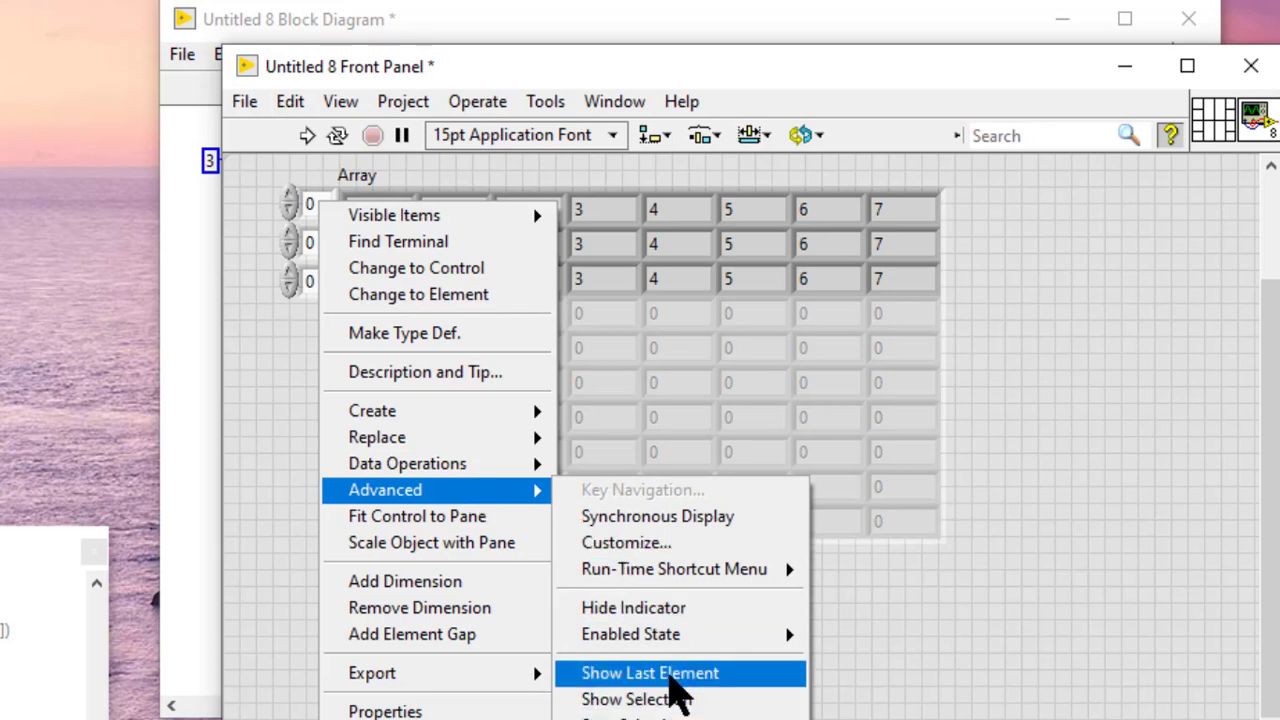
{"action": "left_click", "coordinate": [649, 672]}
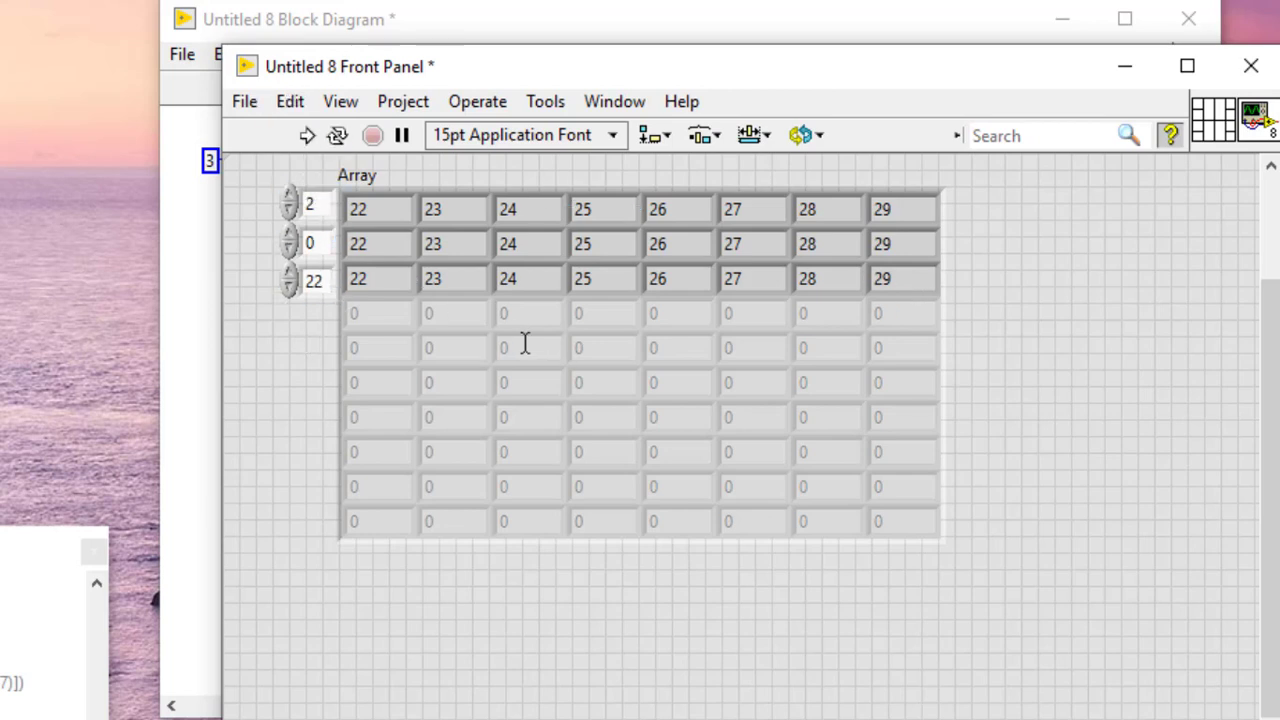
- Step Array's indices to page 1, row 1, column 3 so values 3 through 10 show
{"action": "left_click", "coordinate": [529, 347]}
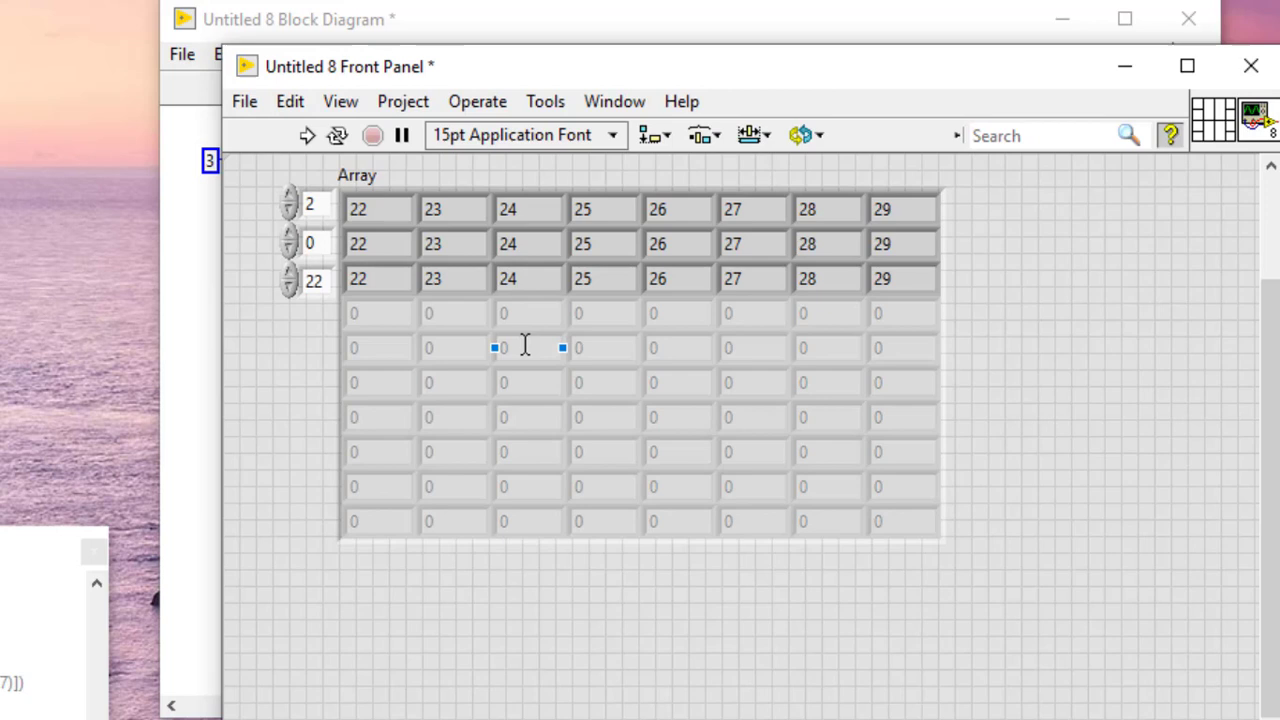
{"action": "left_click", "coordinate": [295, 210]}
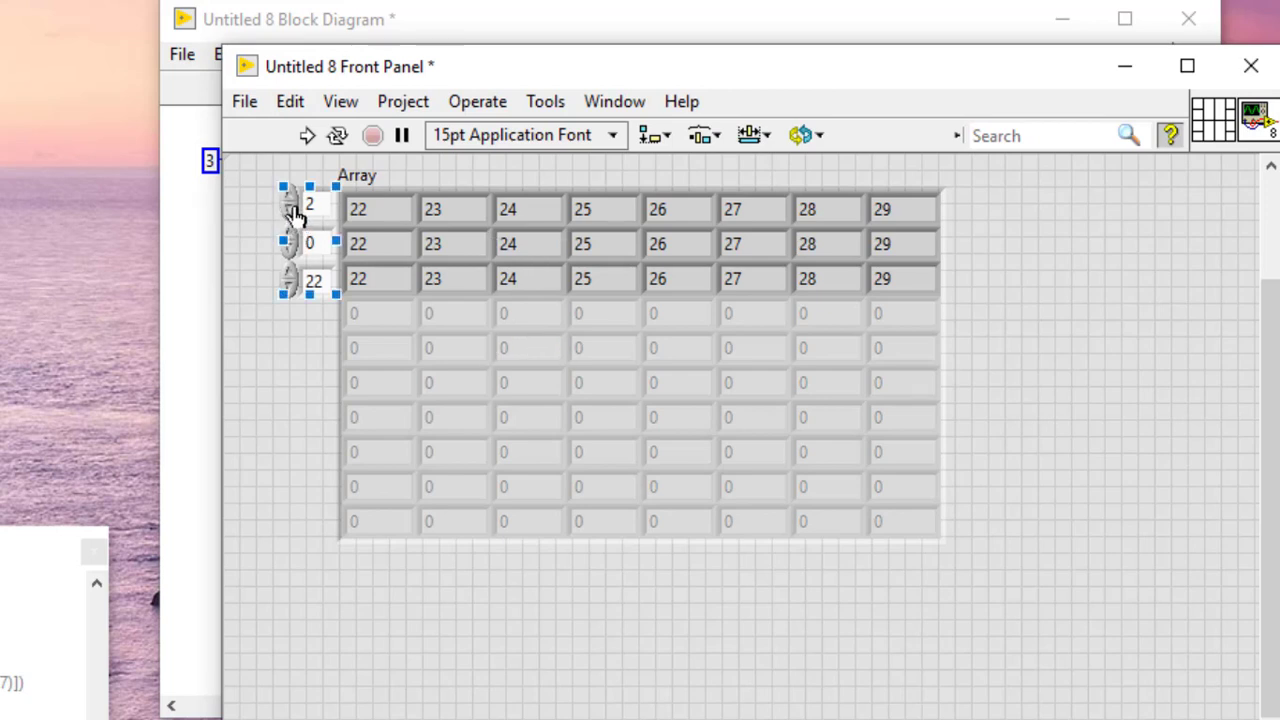
{"action": "left_click", "coordinate": [290, 204]}
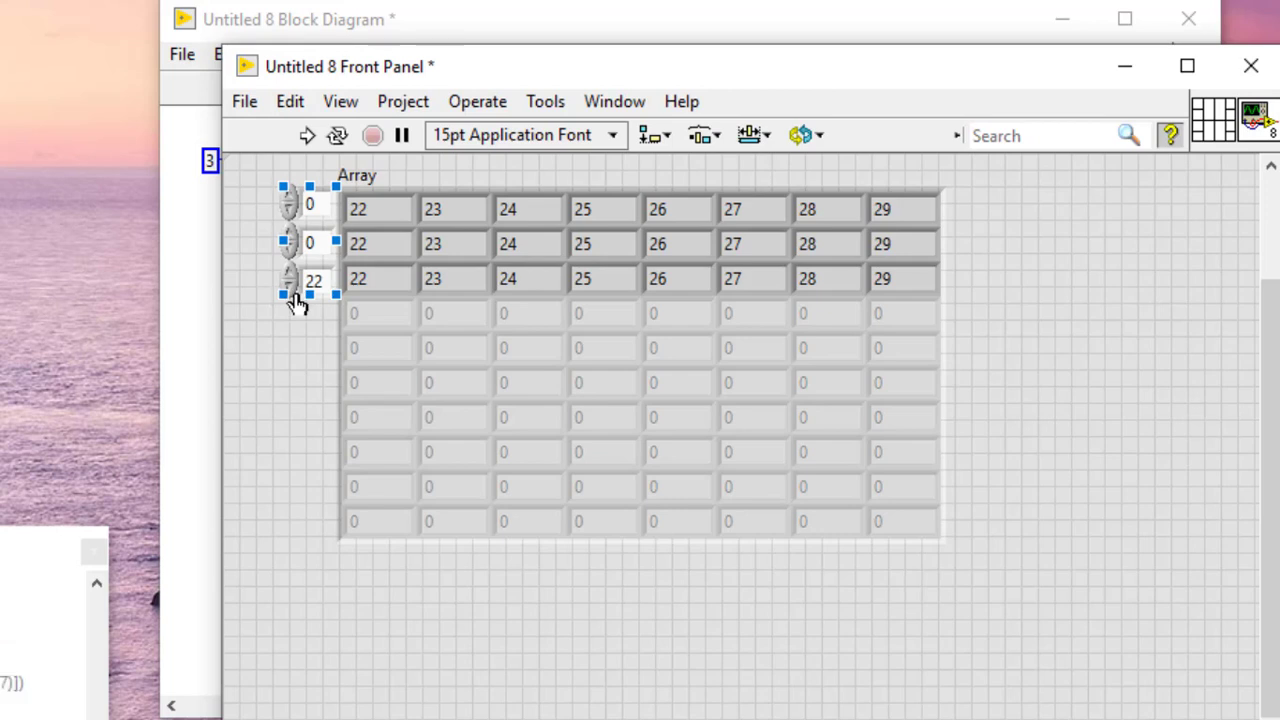
{"action": "left_click", "coordinate": [313, 279]}
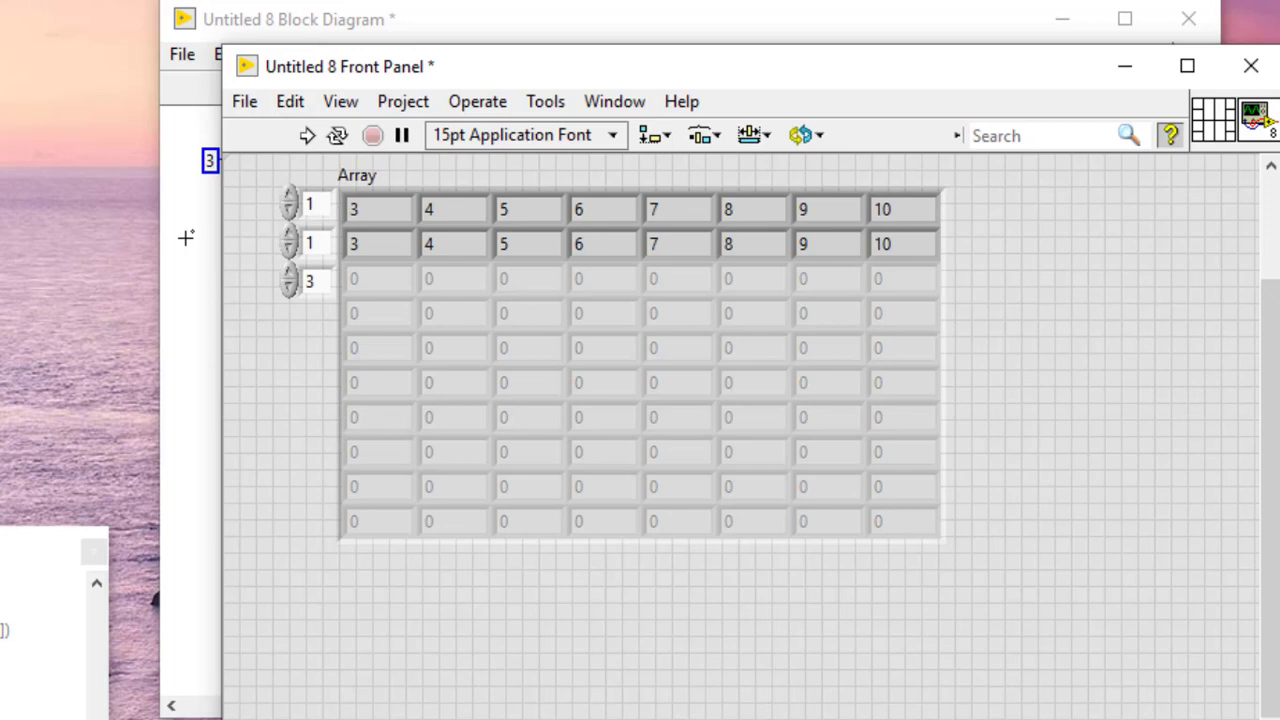
- Enter indices 2, 2 and 29 so Array shows only its final value 29
{"action": "left_click", "coordinate": [309, 240]}
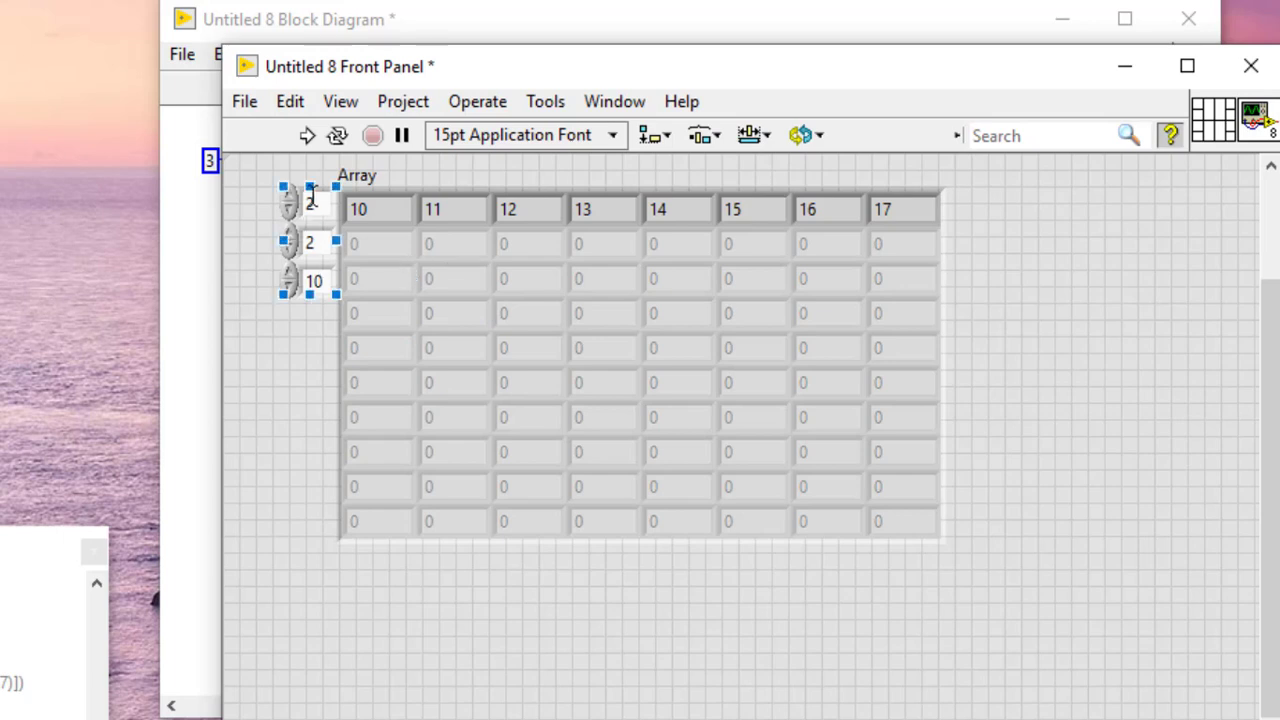
{"action": "left_click", "coordinate": [310, 203]}
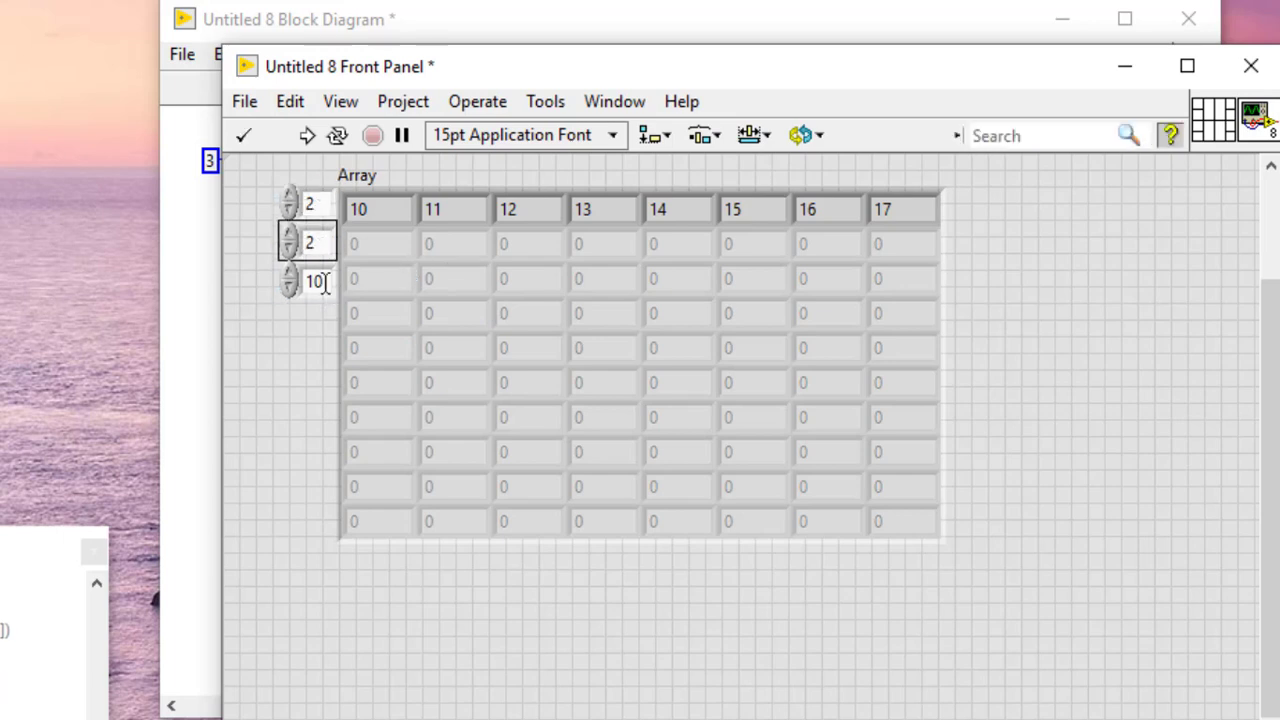
{"action": "type", "text": "29"}
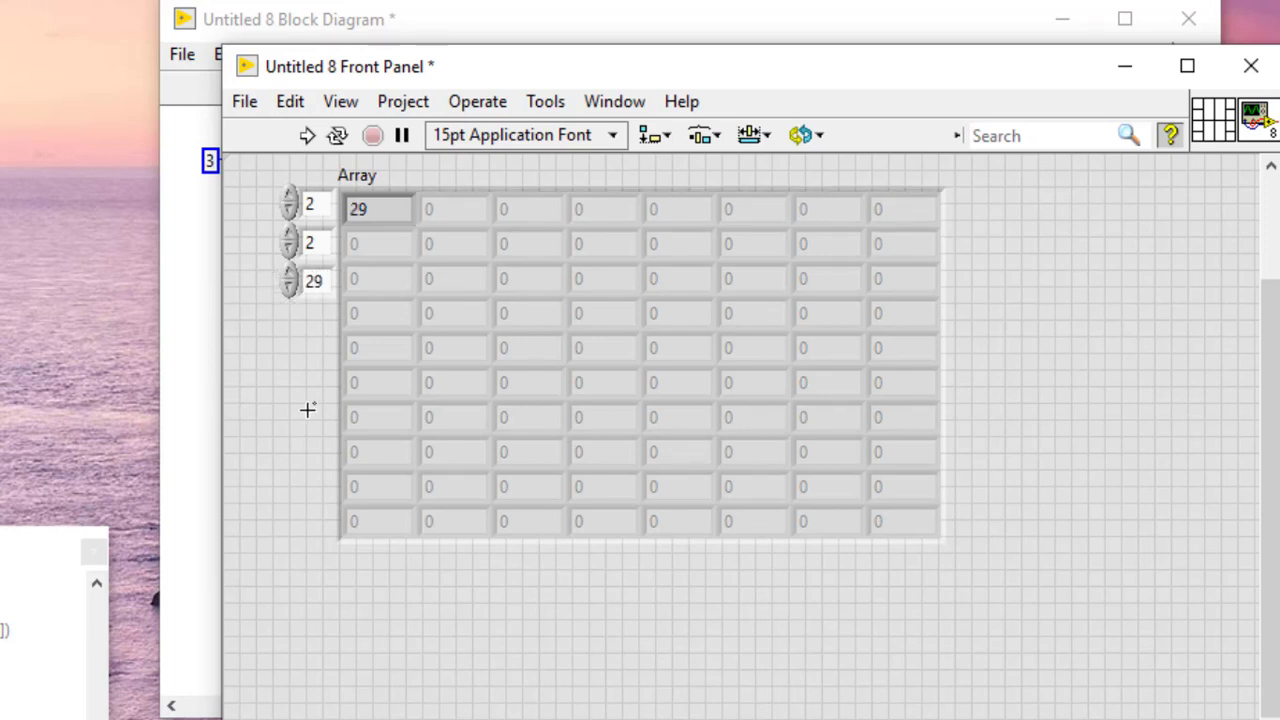
{"action": "mouse_move", "coordinate": [311, 481]}
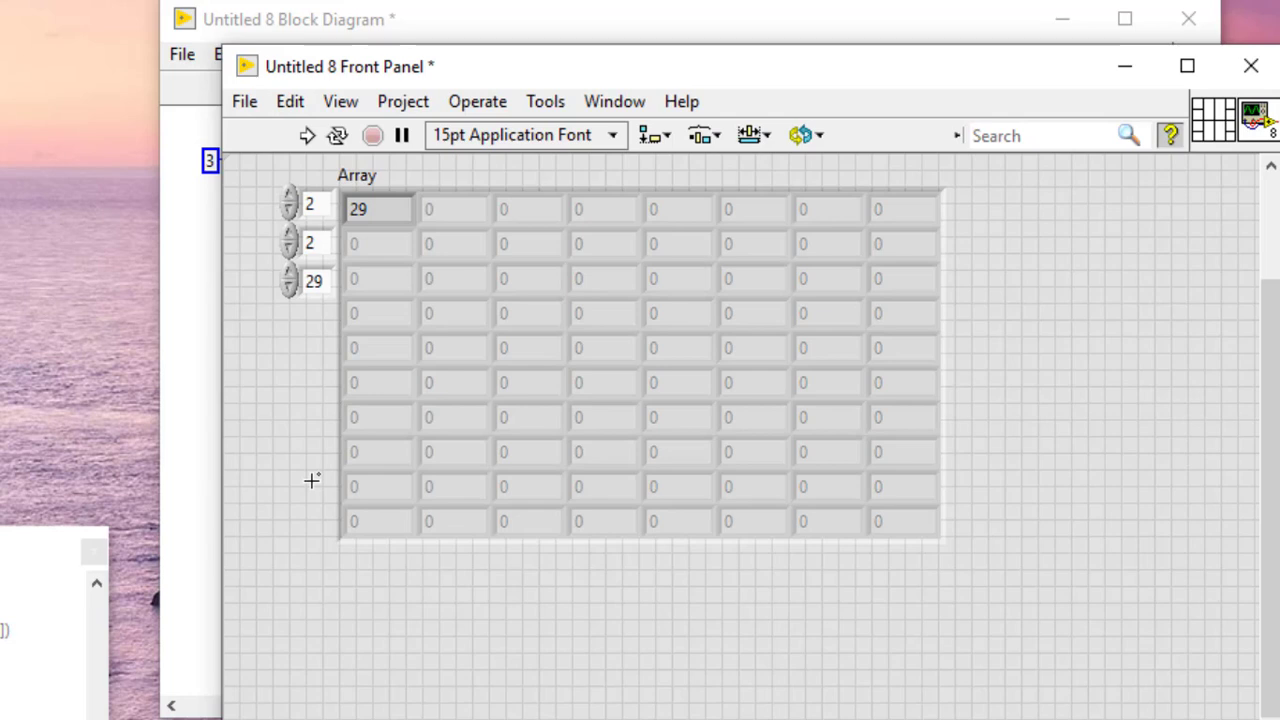
- Return to page 0 and enter 99 in an empty cell past Array's last element
{"action": "left_click", "coordinate": [308, 281]}
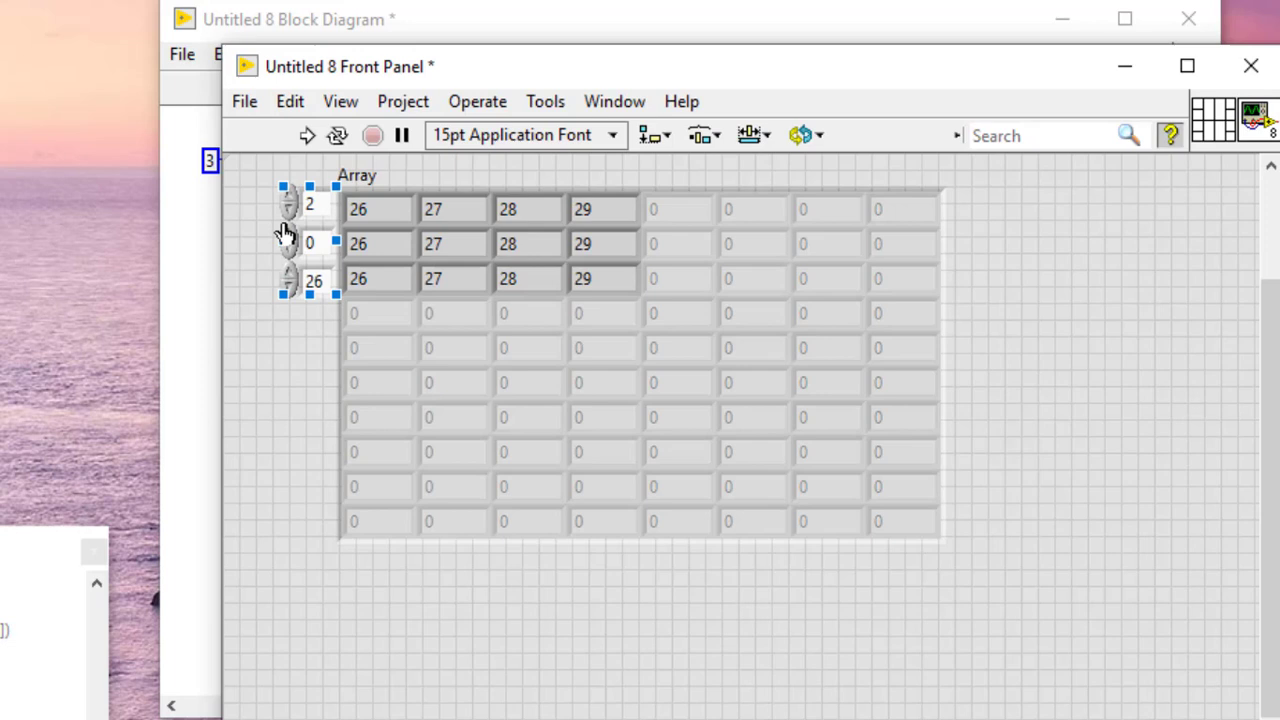
{"action": "left_click", "coordinate": [288, 212]}
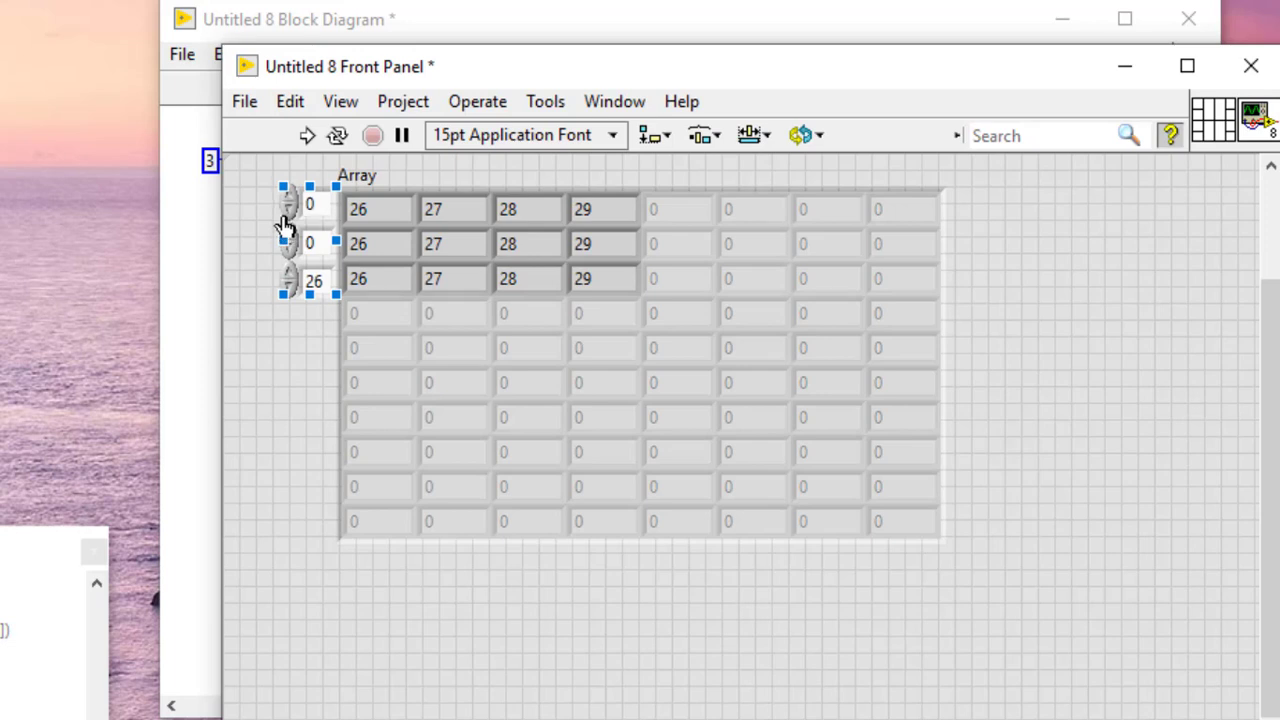
{"action": "left_click", "coordinate": [653, 313]}
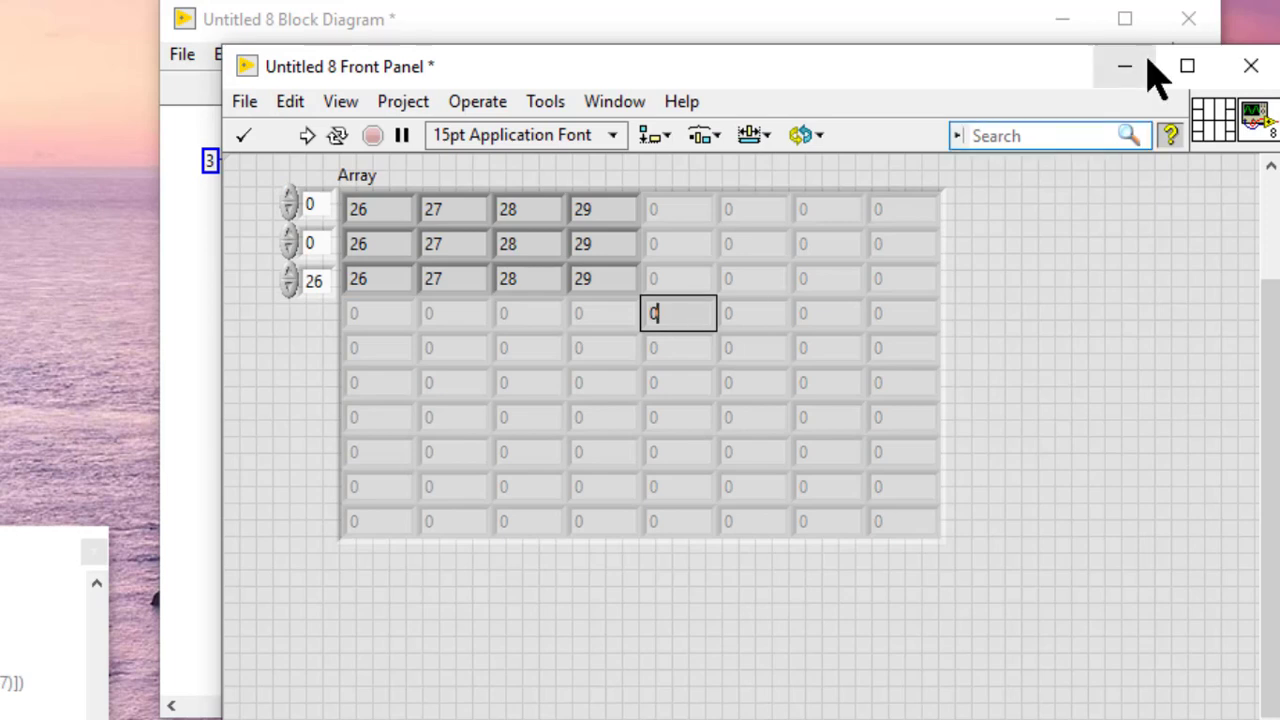
{"action": "type", "text": "99"}
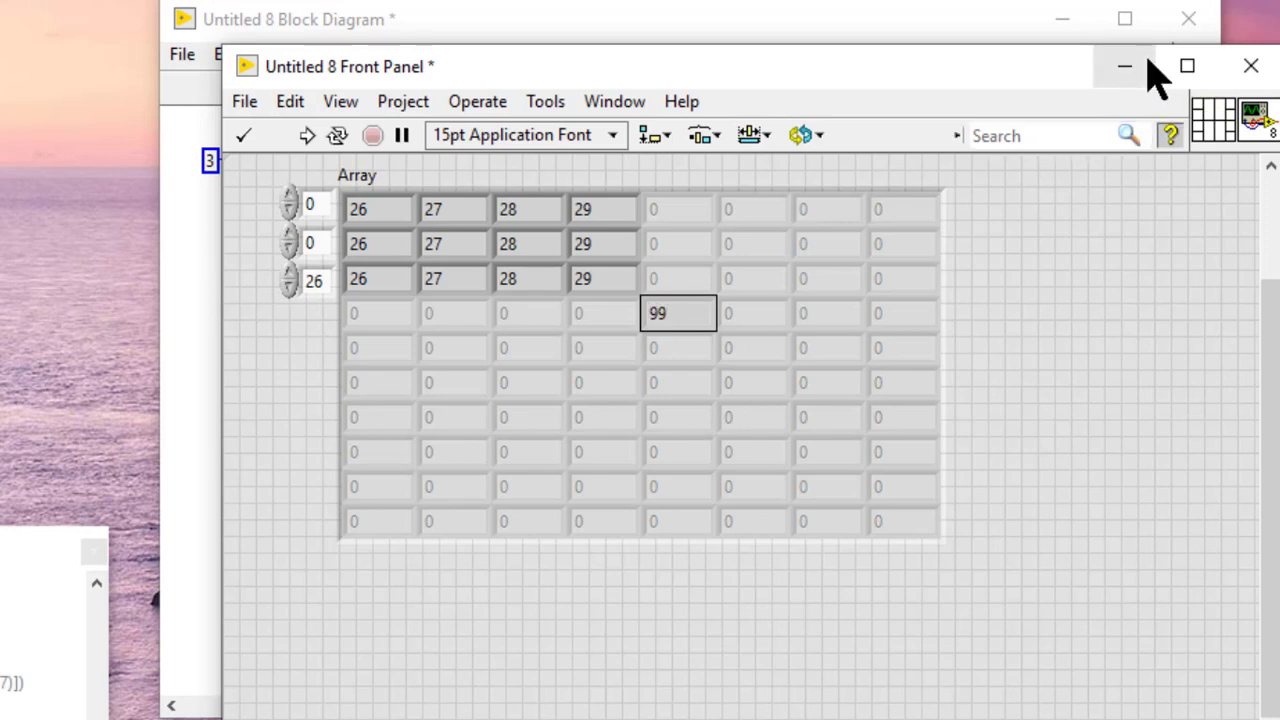
{"action": "mouse_move", "coordinate": [665, 252]}
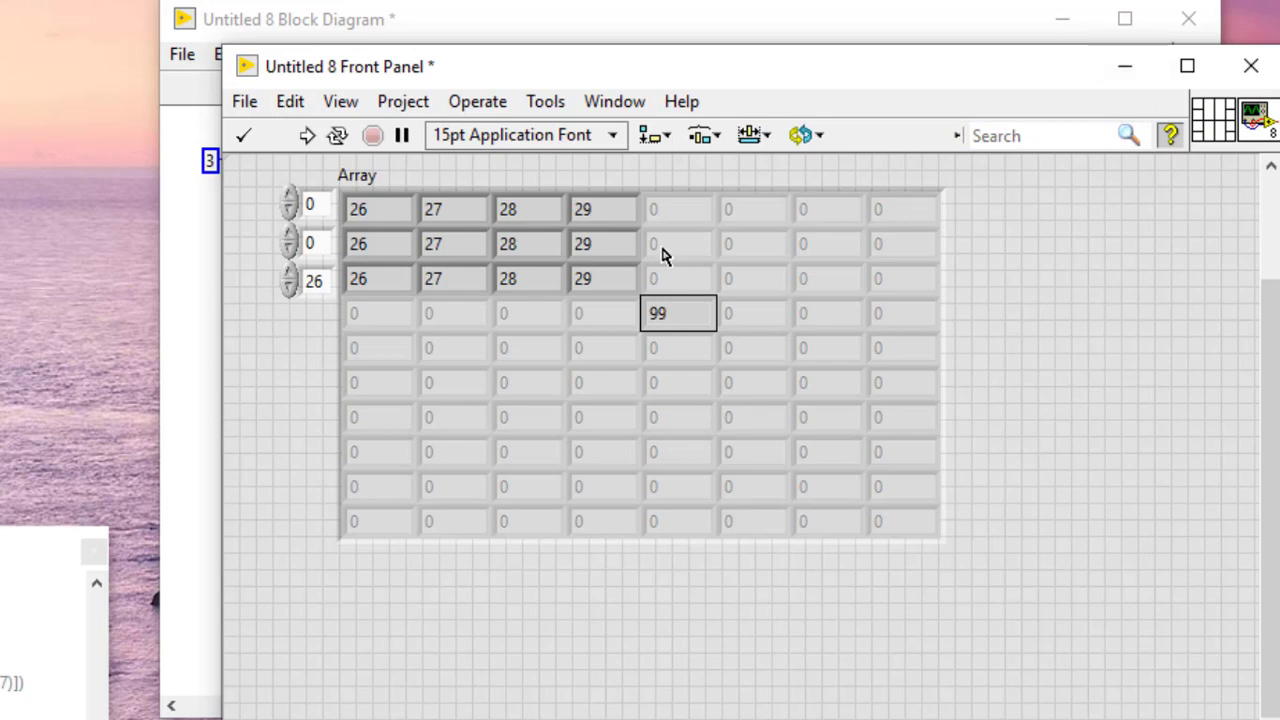
{"action": "mouse_move", "coordinate": [688, 192]}
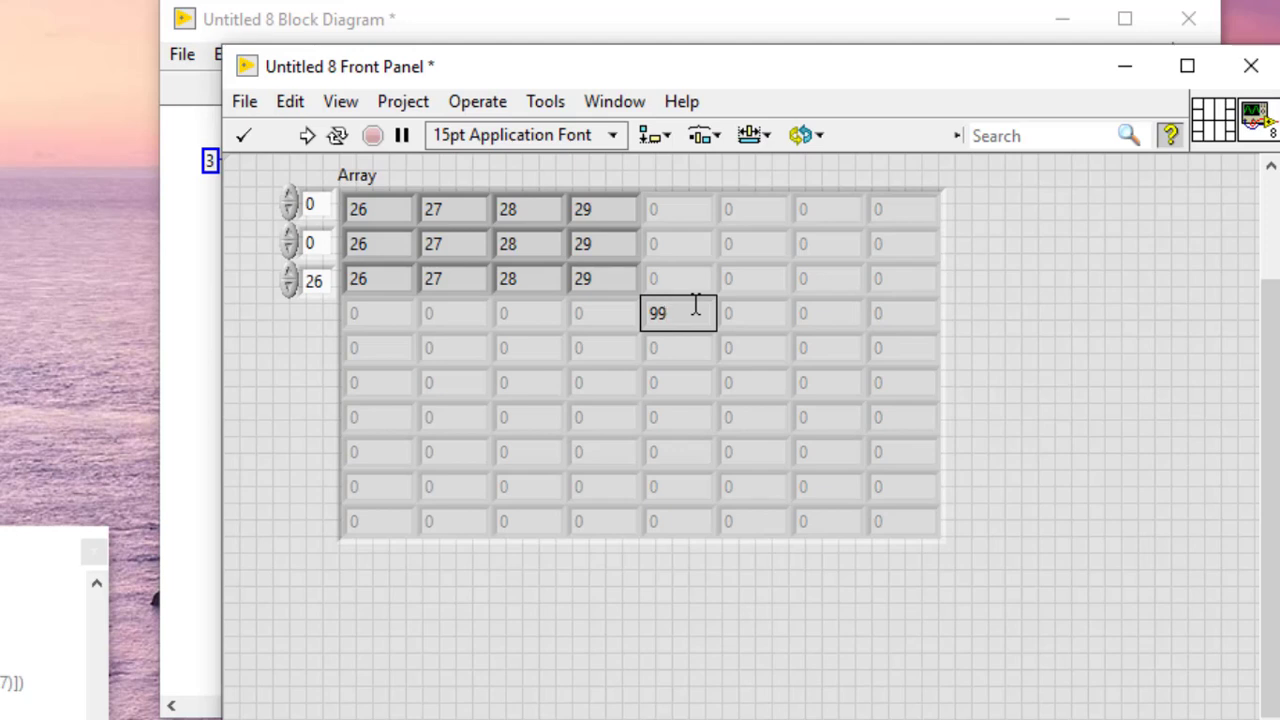
{"action": "mouse_move", "coordinate": [667, 310]}
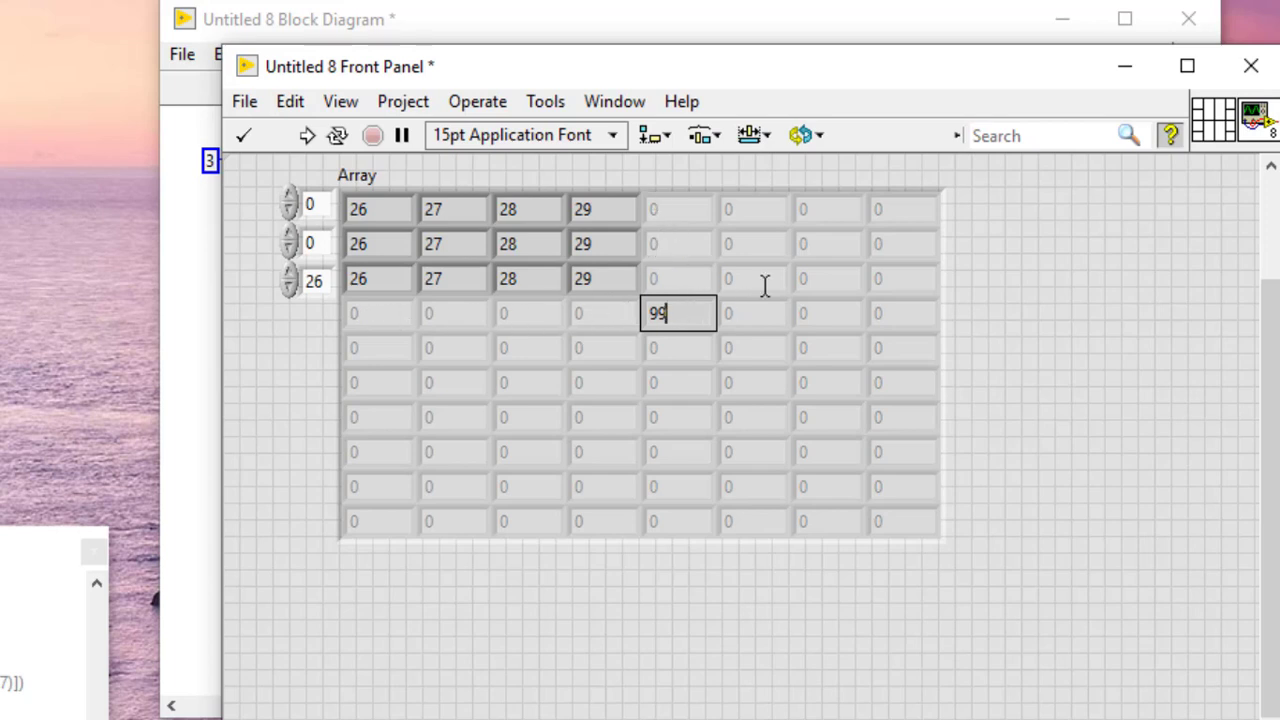
{"action": "mouse_move", "coordinate": [1020, 331]}
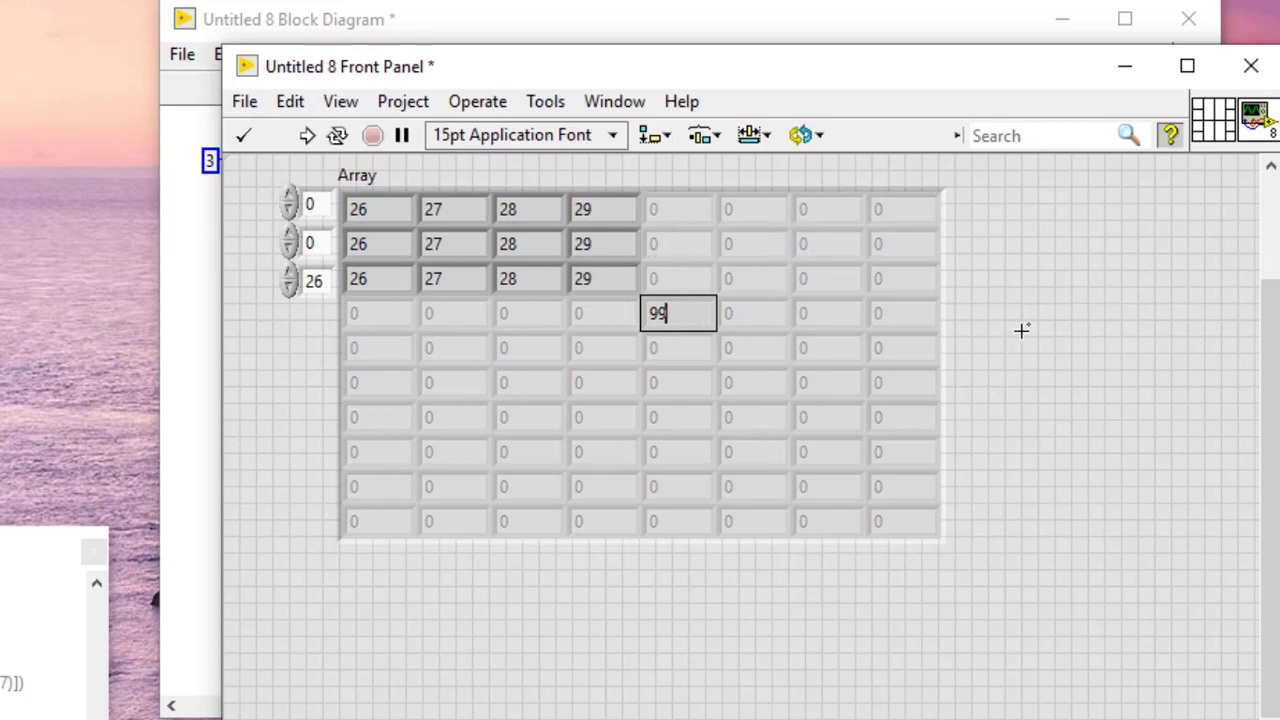
{"action": "mouse_move", "coordinate": [1001, 283]}
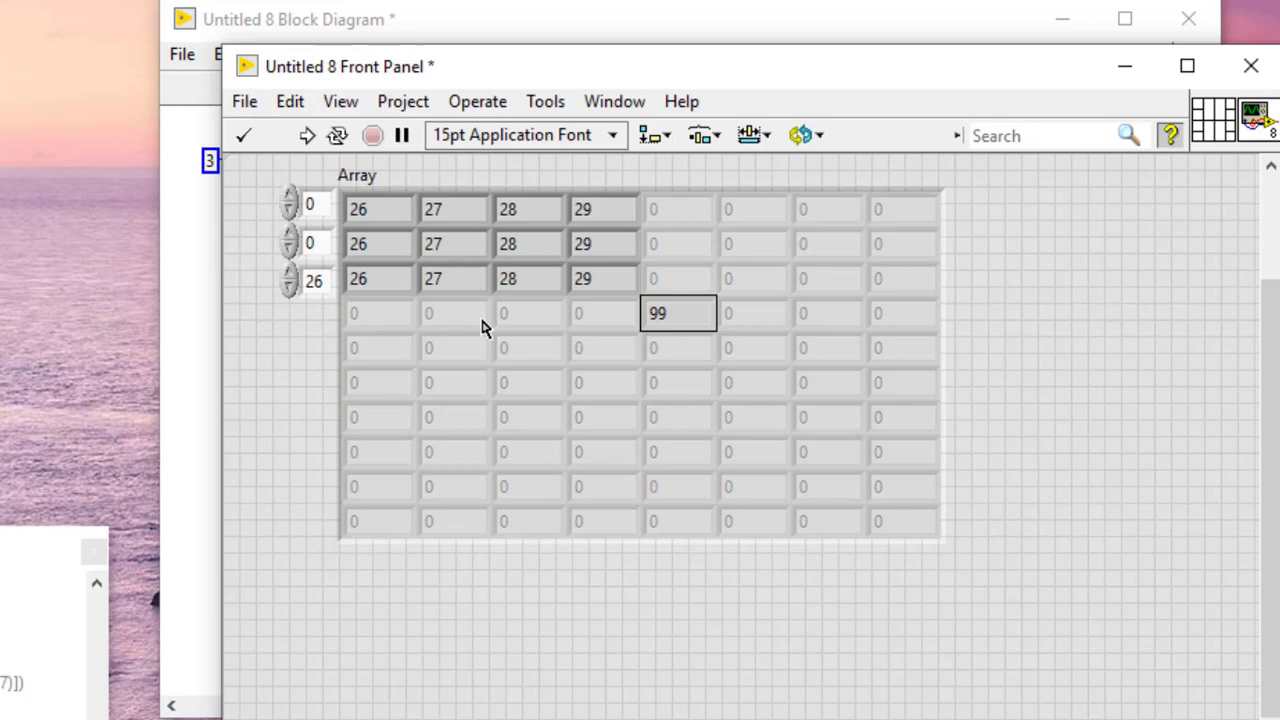
{"action": "mouse_move", "coordinate": [1032, 359]}
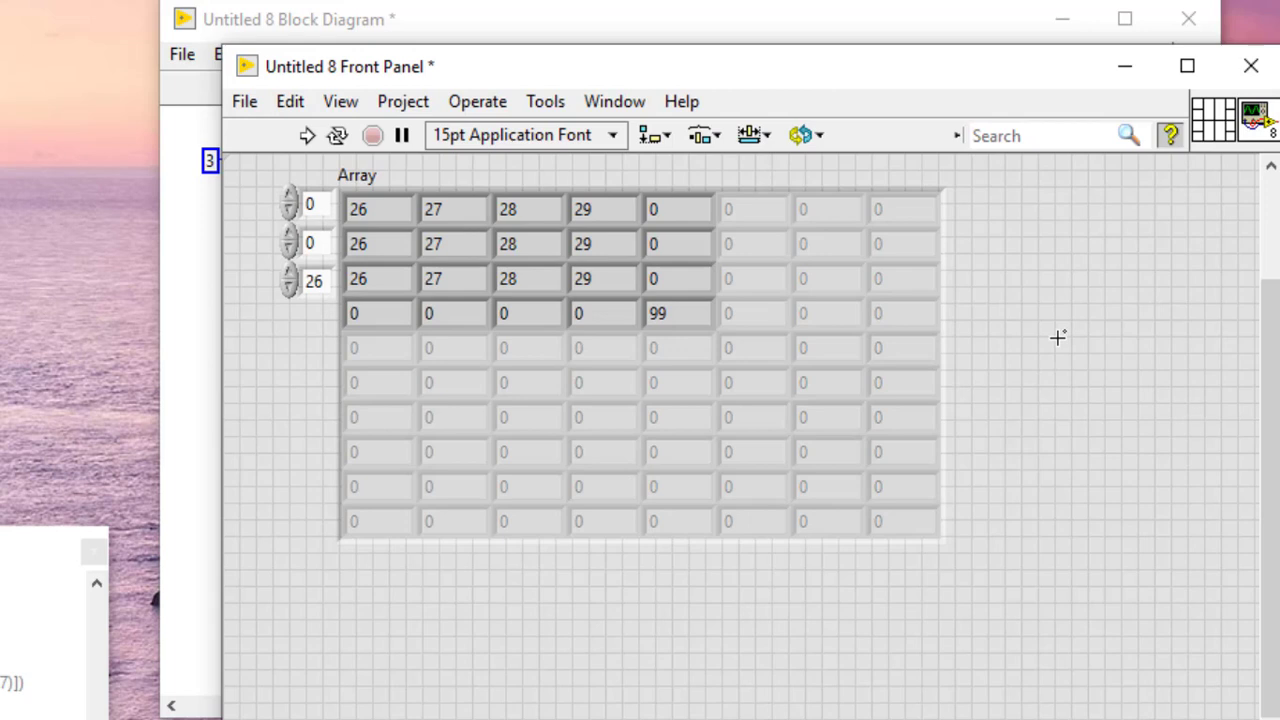
{"action": "mouse_move", "coordinate": [1060, 337]}
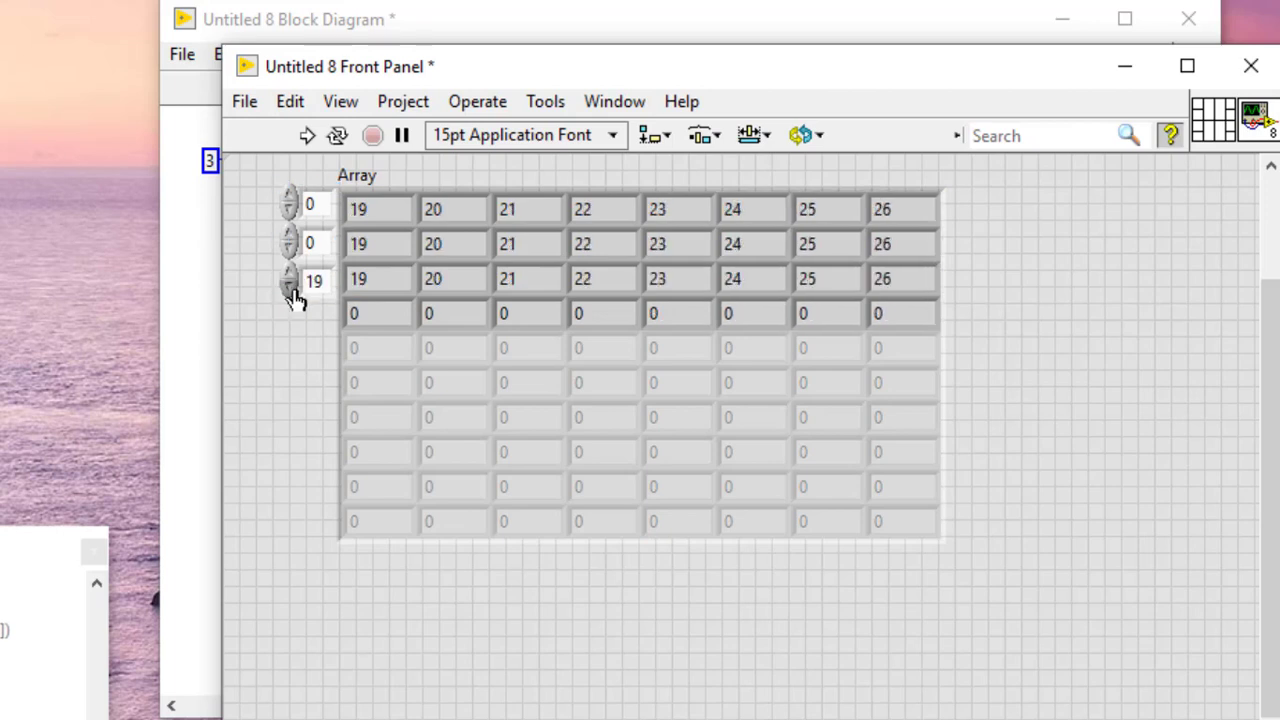
- Step Array's column and row indices back so it displays values 0 through 7 again
{"action": "left_click", "coordinate": [289, 288]}
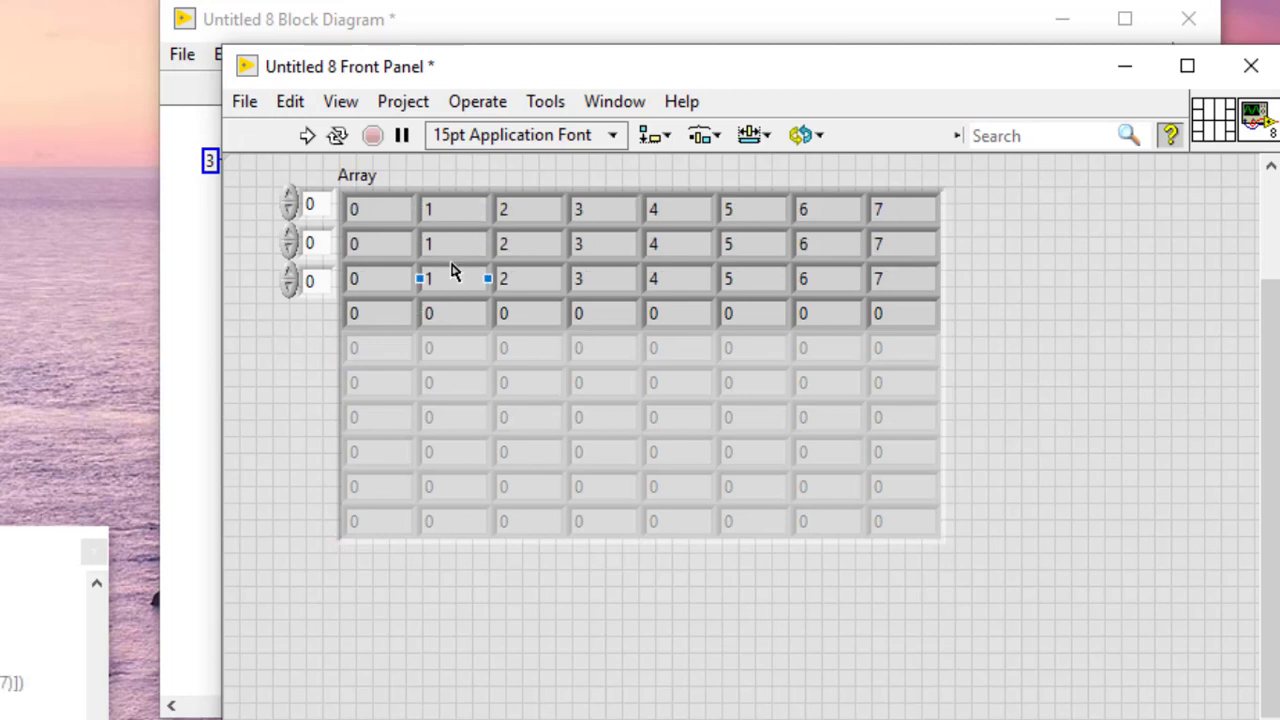
{"action": "mouse_move", "coordinate": [377, 262]}
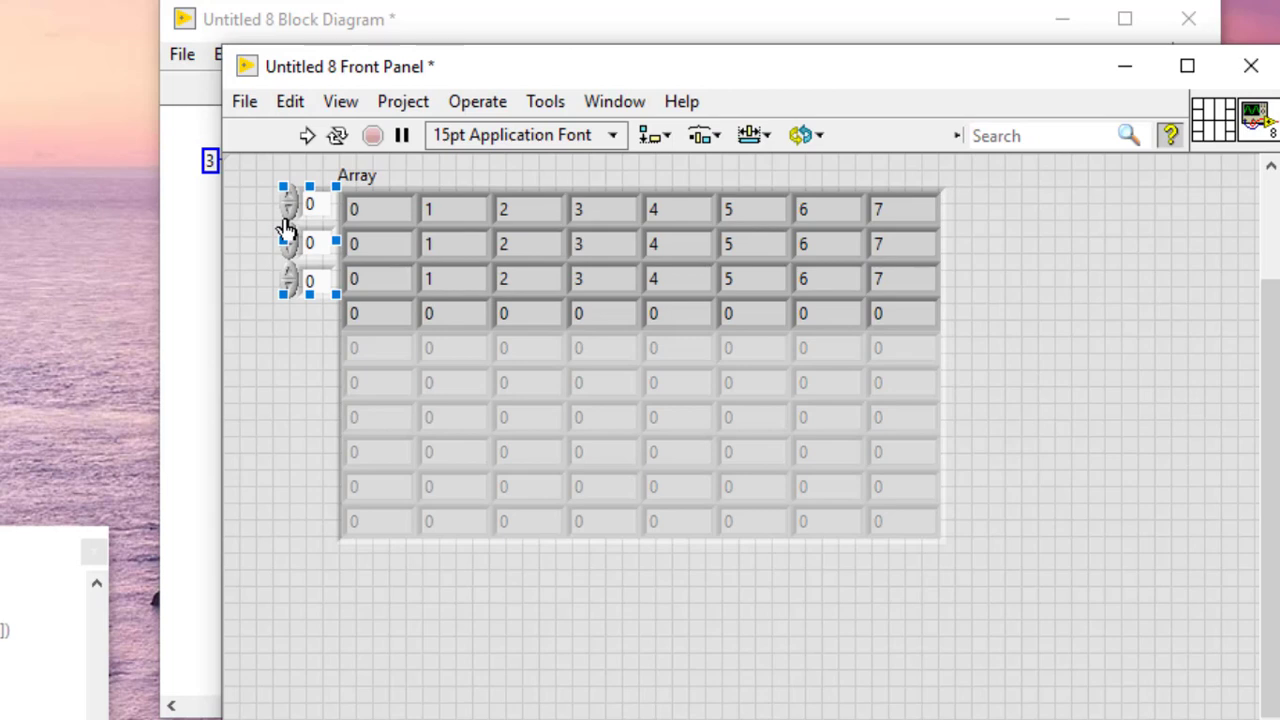
{"action": "mouse_move", "coordinate": [293, 265]}
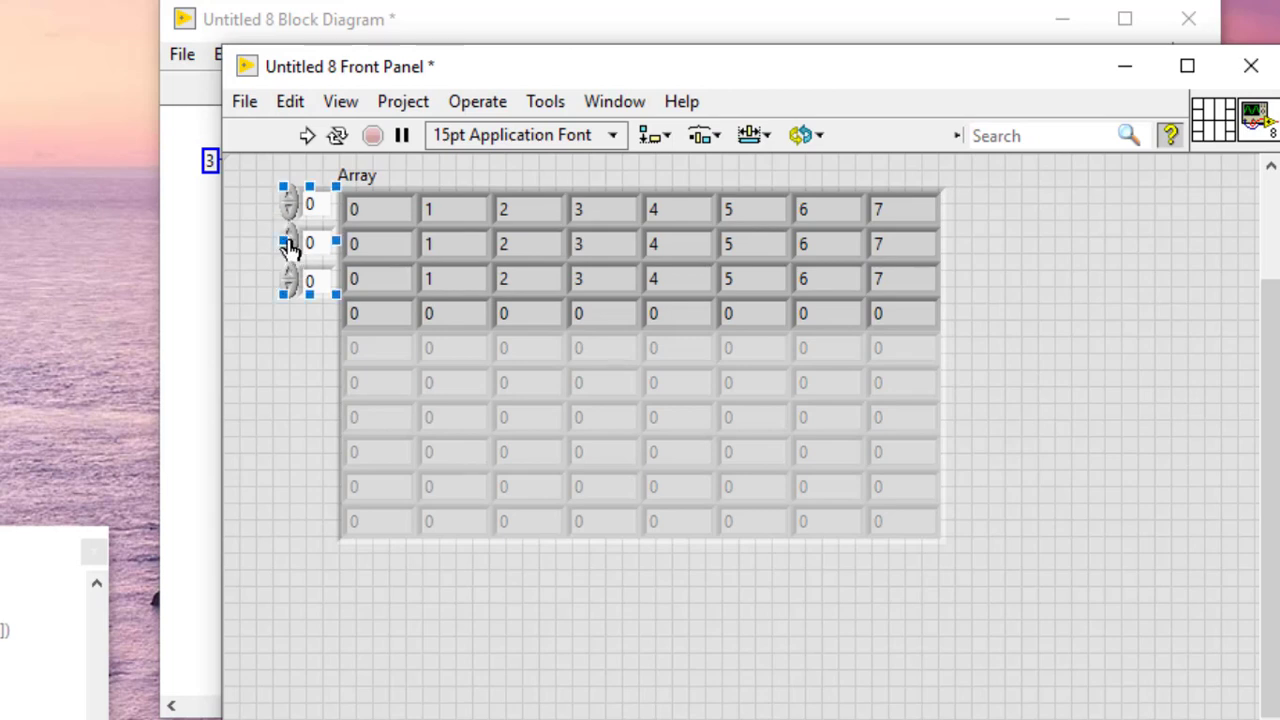
{"action": "left_click", "coordinate": [289, 236]}
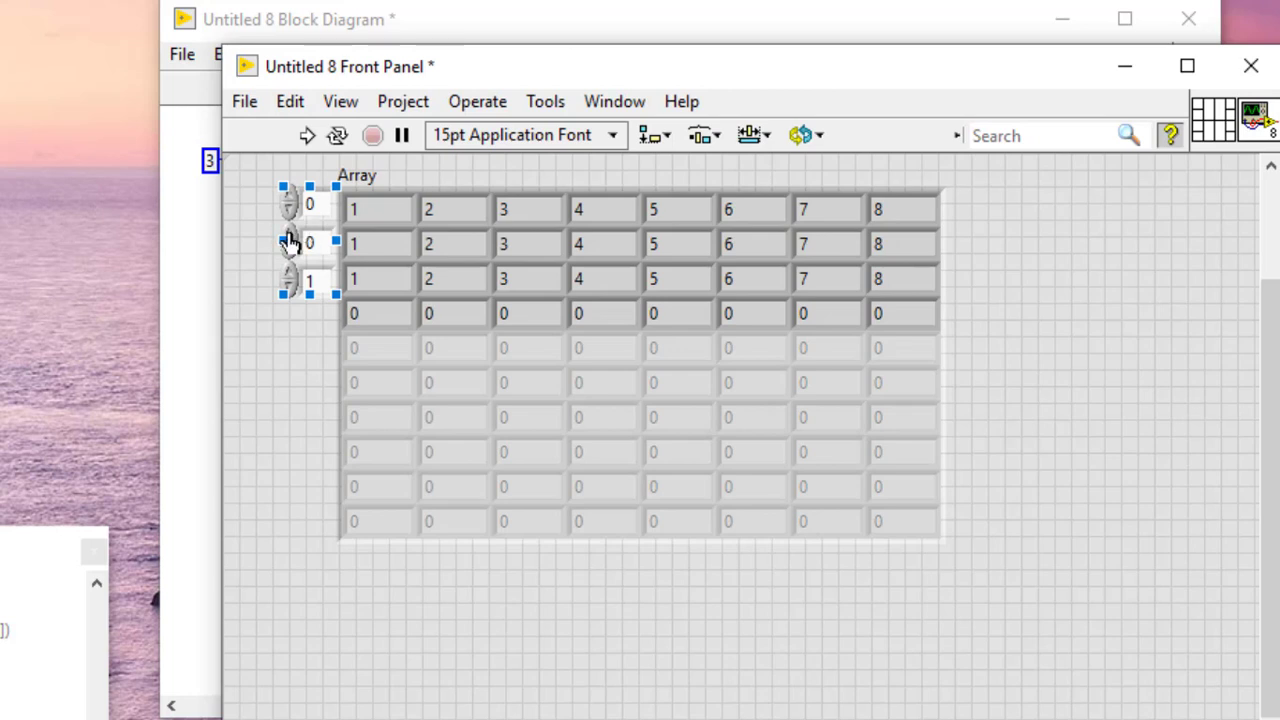
{"action": "left_click", "coordinate": [288, 237]}
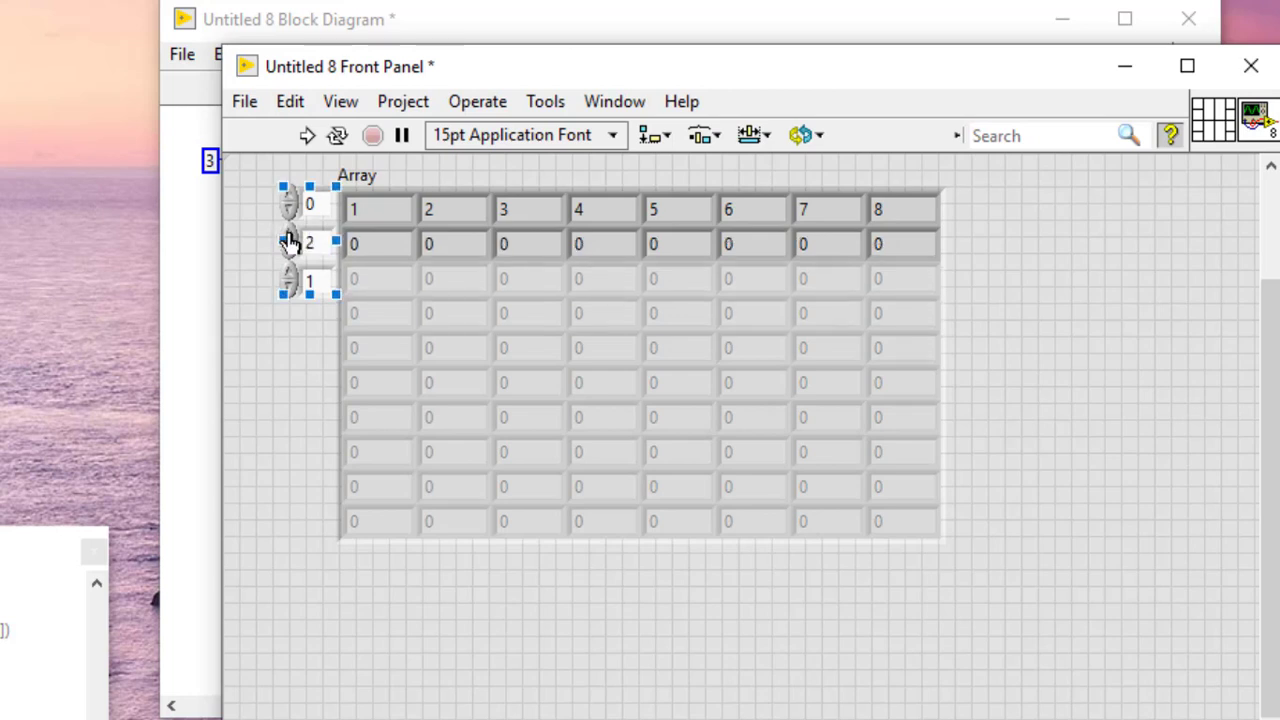
{"action": "left_click", "coordinate": [289, 275]}
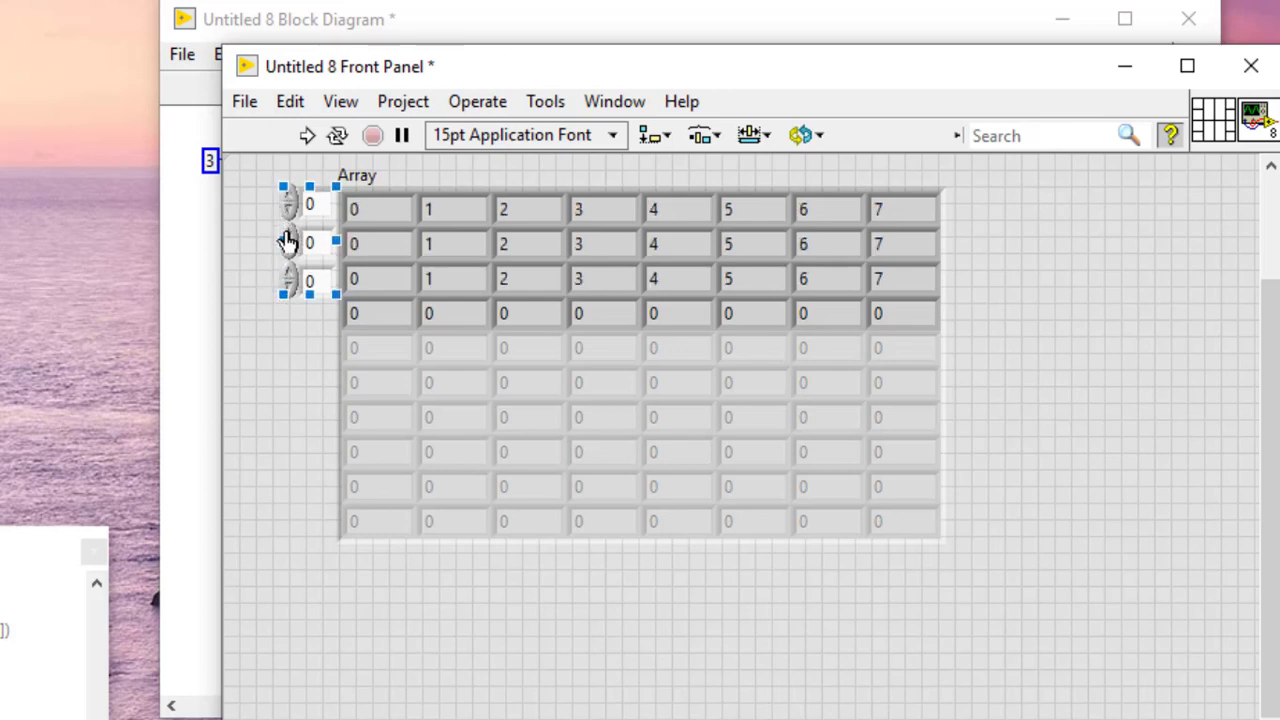
{"action": "mouse_move", "coordinate": [285, 285]}
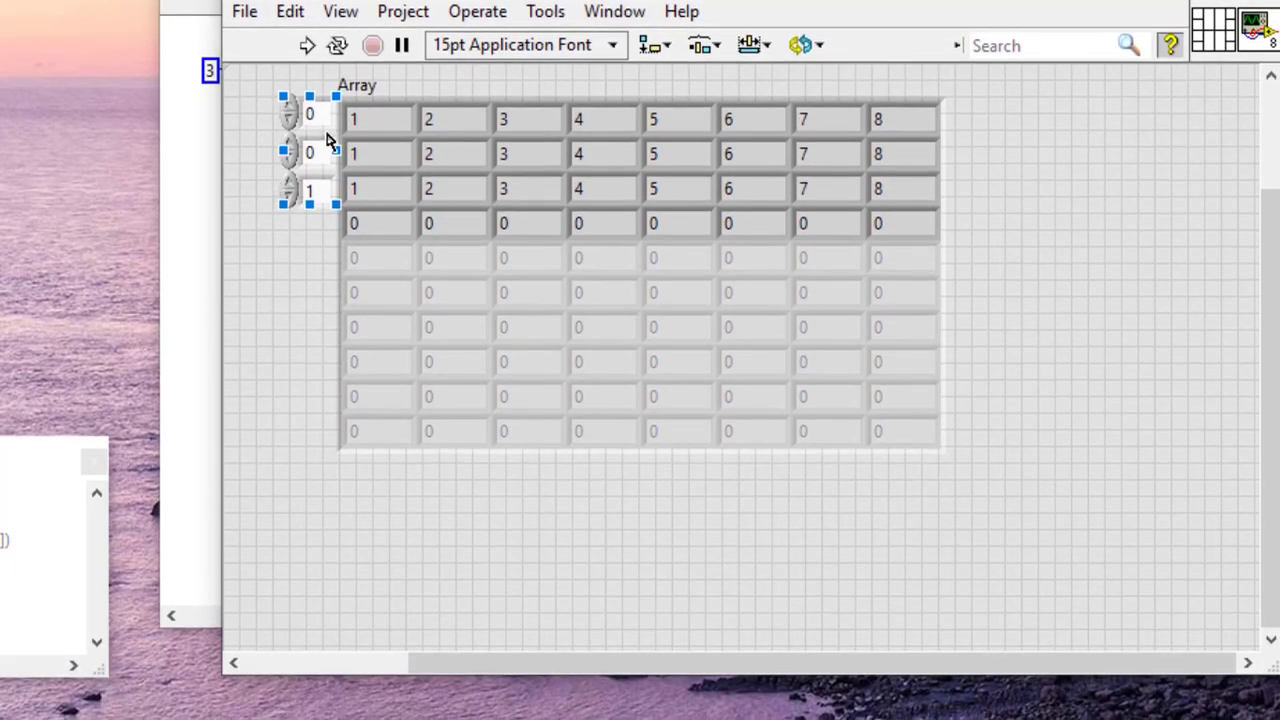
- Turn on Show Selection for Array and advance its column index to 2
{"action": "right_click", "coordinate": [355, 118]}
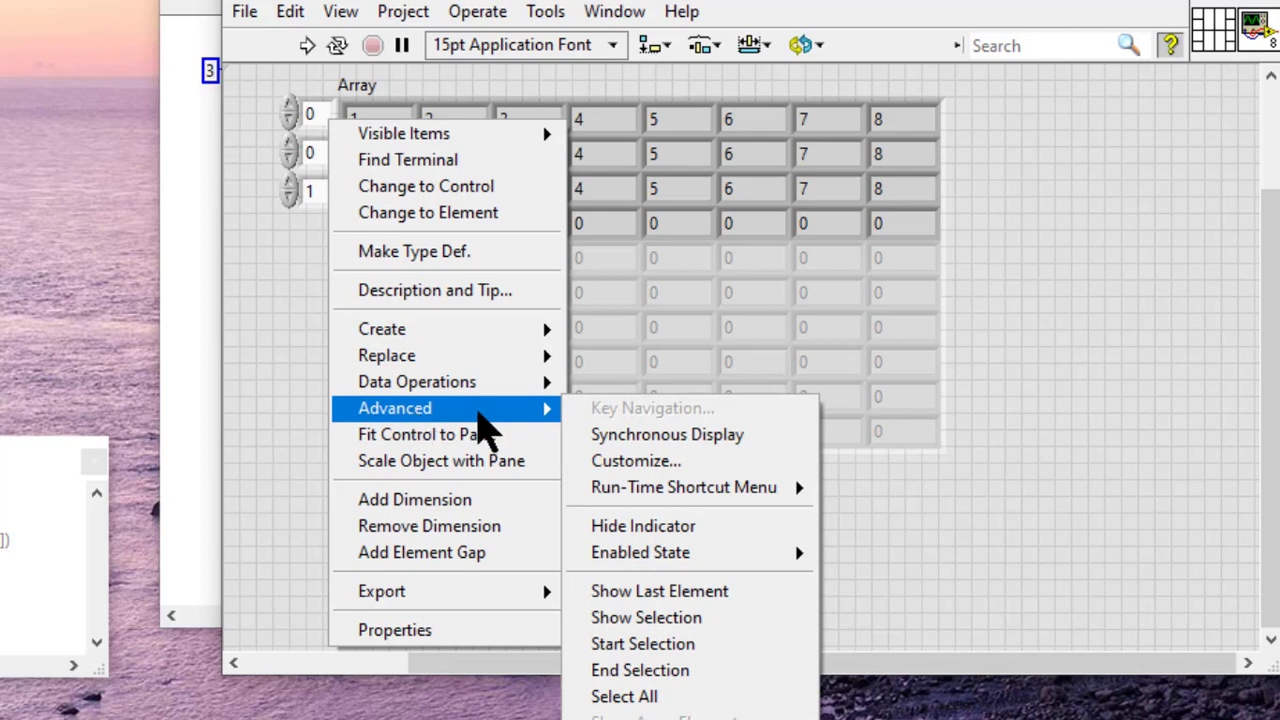
{"action": "mouse_move", "coordinate": [646, 617]}
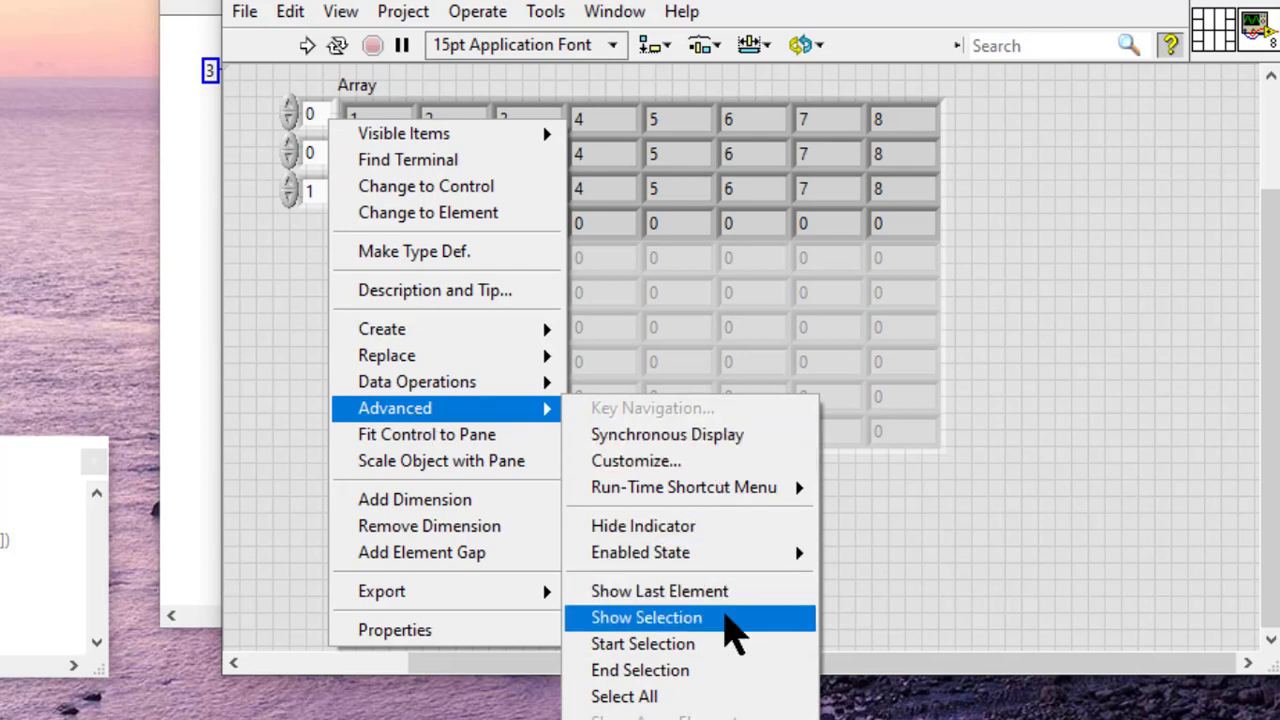
{"action": "left_click", "coordinate": [646, 617]}
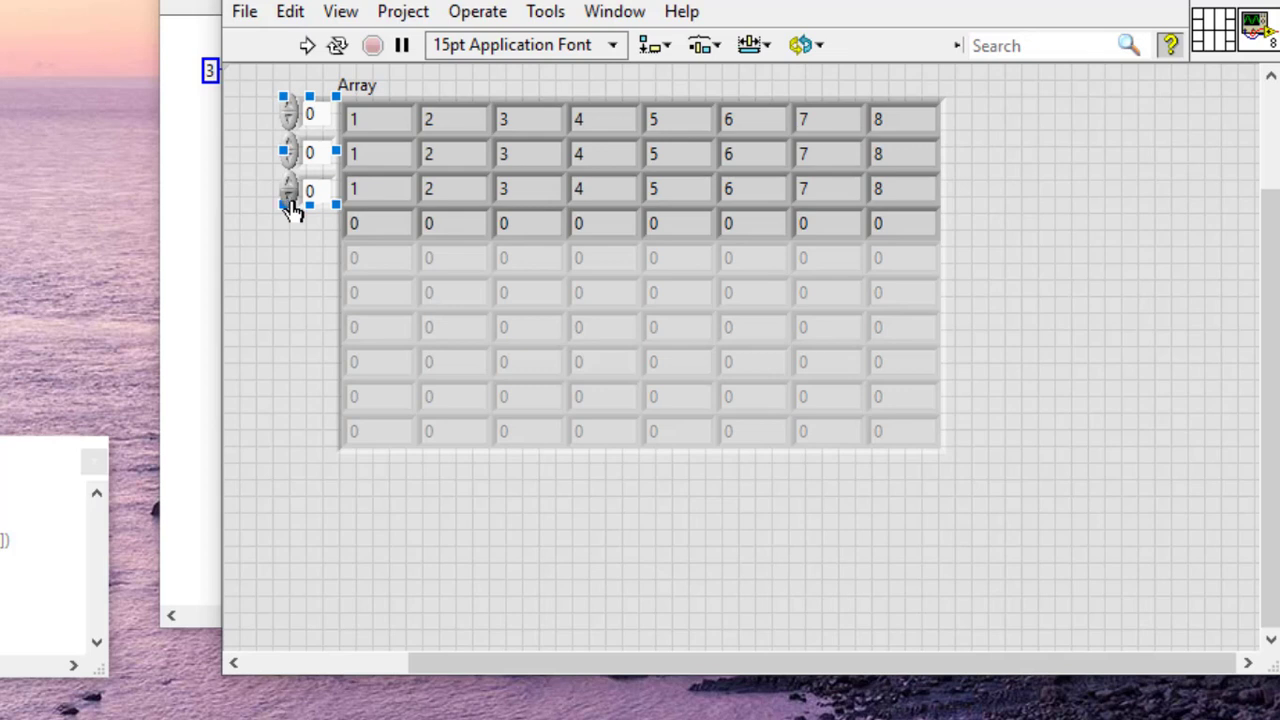
{"action": "left_click", "coordinate": [289, 184]}
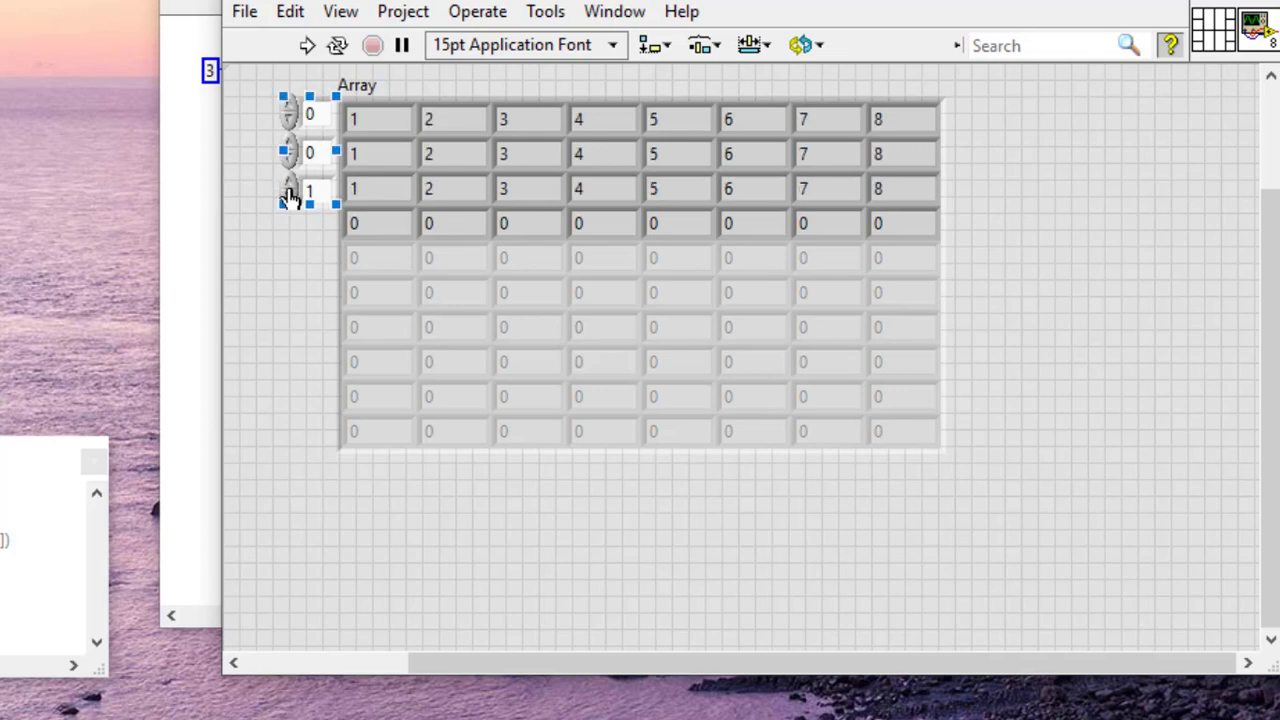
{"action": "left_click", "coordinate": [290, 185]}
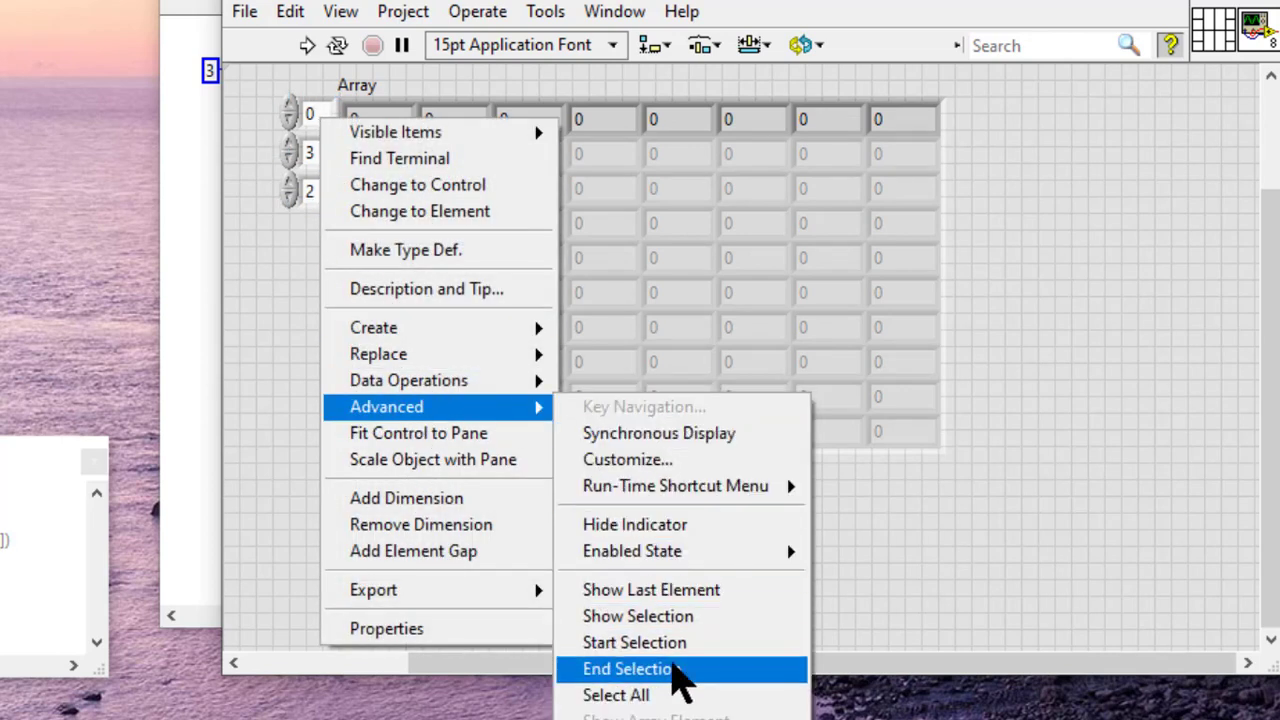
- End the selected range at the current element and reopen Array's options
{"action": "left_click", "coordinate": [628, 668]}
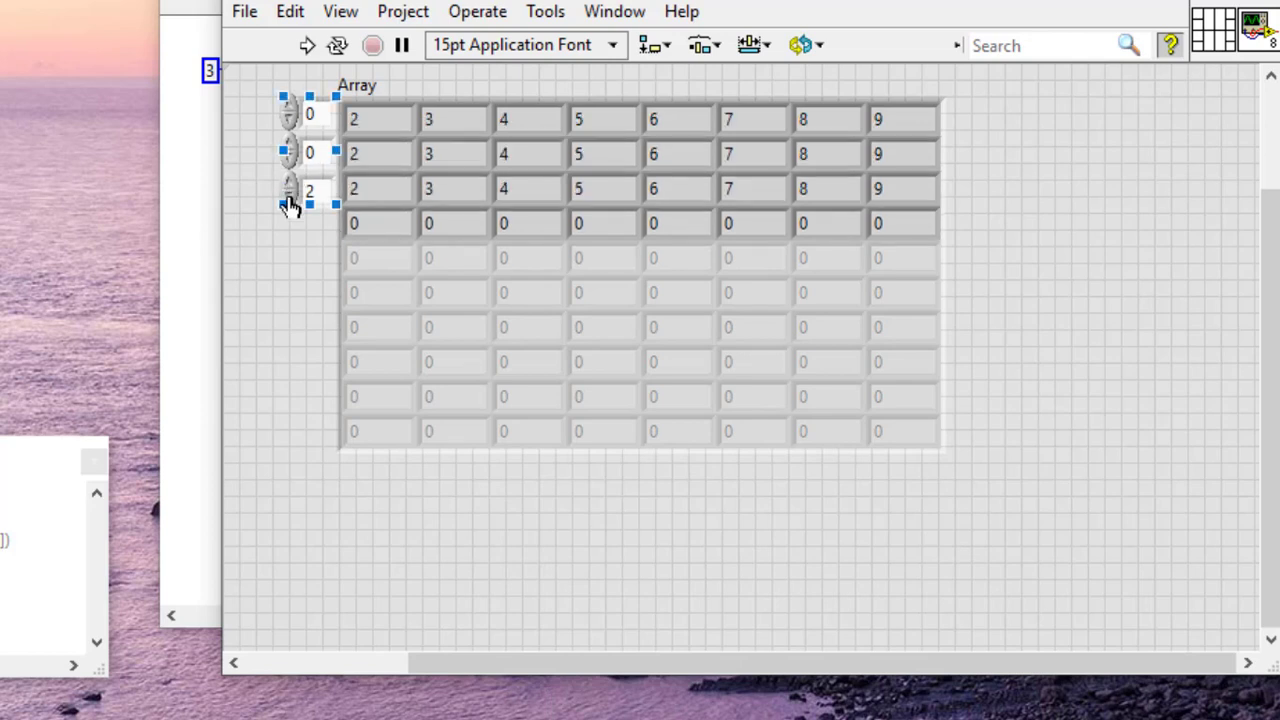
{"action": "right_click", "coordinate": [290, 195]}
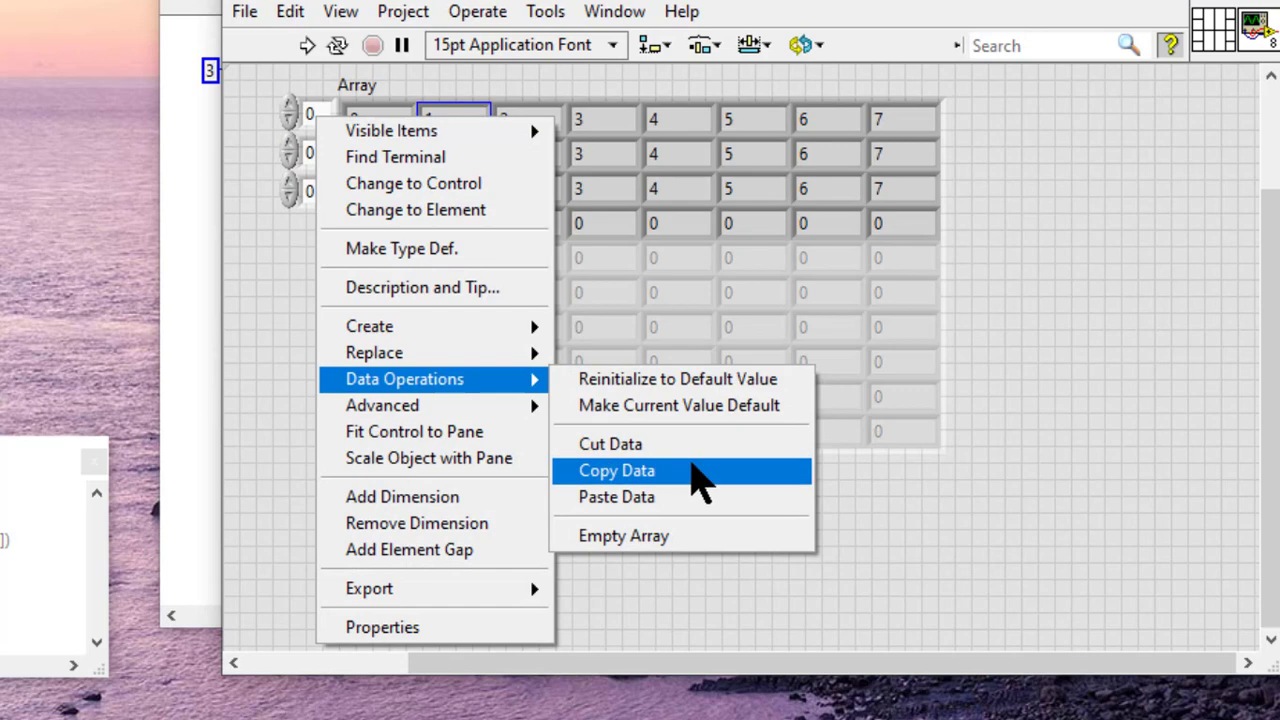
- Copy Array's selected 1-valued cells and place a new array control, Array 2, below it
{"action": "left_click", "coordinate": [616, 470]}
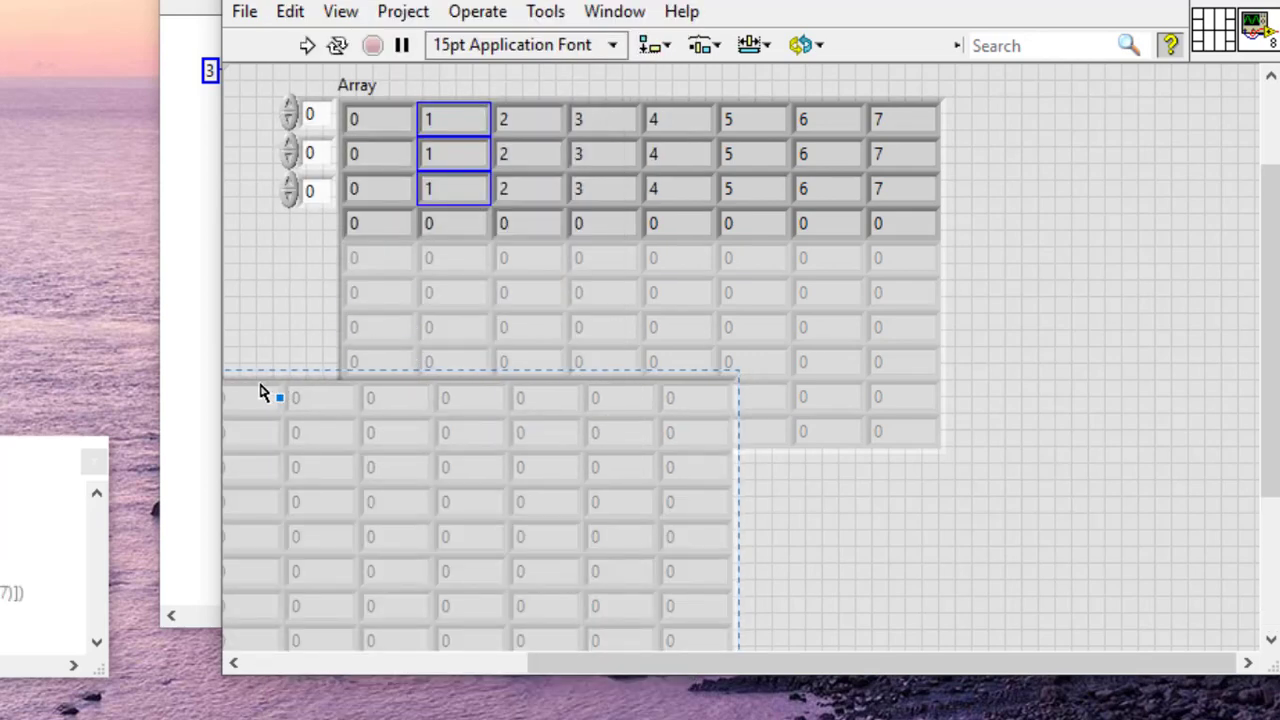
{"action": "left_click_drag", "start_coordinate": [280, 397], "coordinate": [750, 510]}
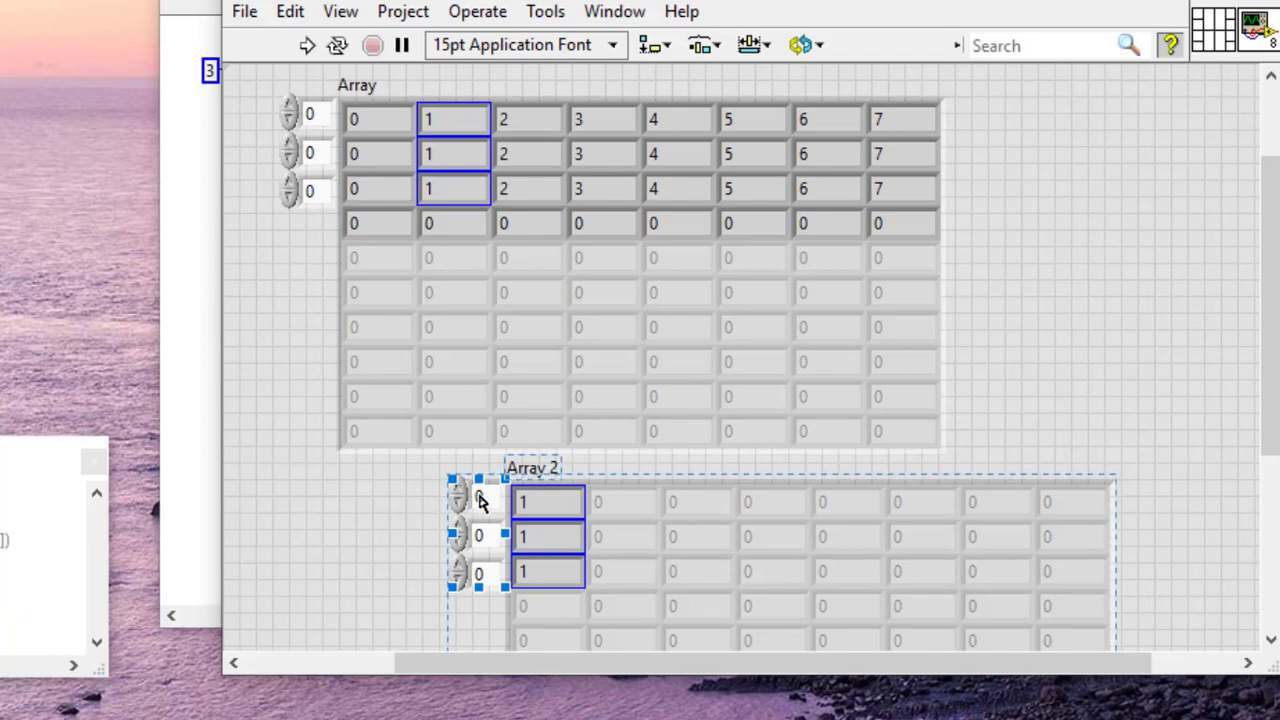
{"action": "right_click", "coordinate": [478, 500]}
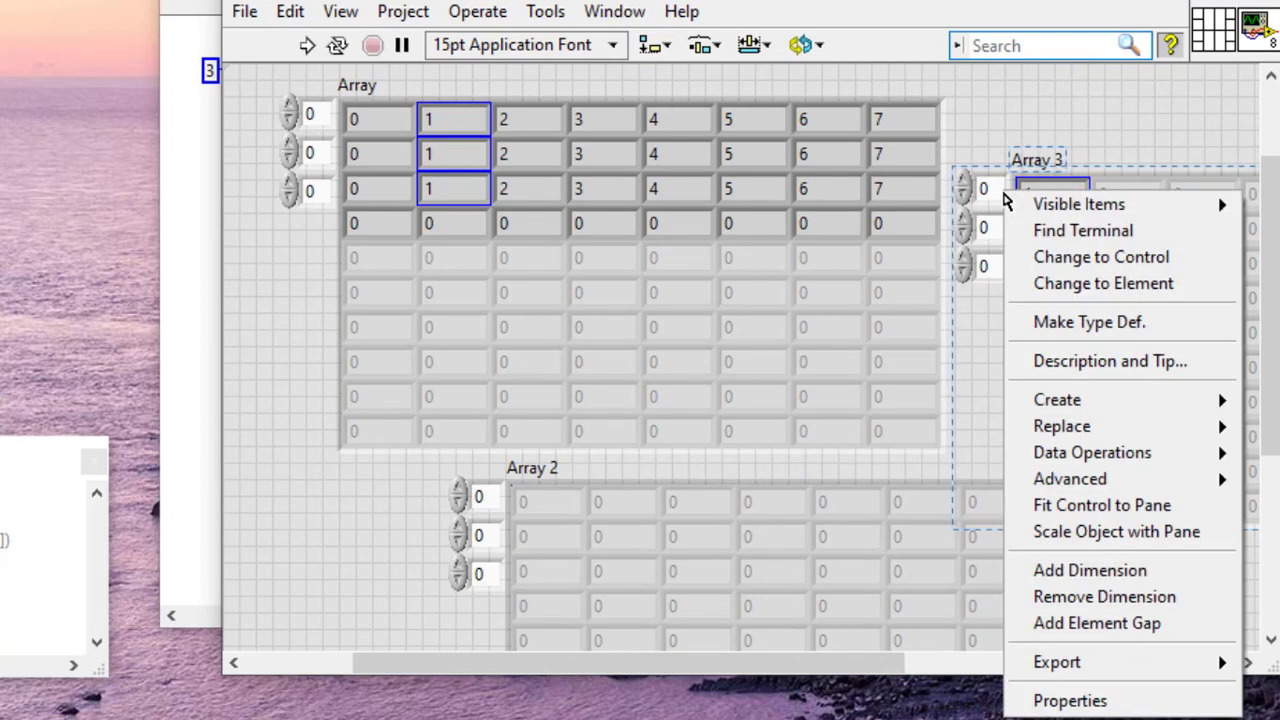
{"action": "mouse_move", "coordinate": [1092, 452]}
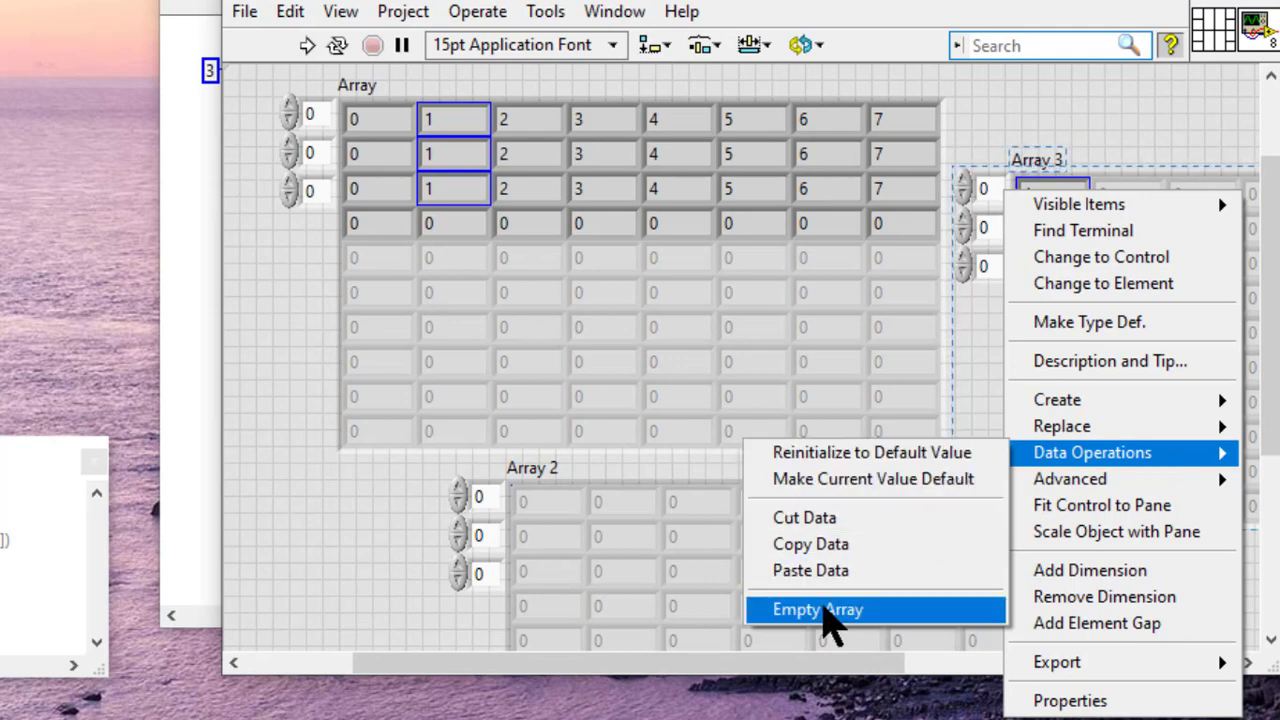
- Empty Array 3 so its cells show only greyed-out default zeros
{"action": "left_click", "coordinate": [817, 609]}
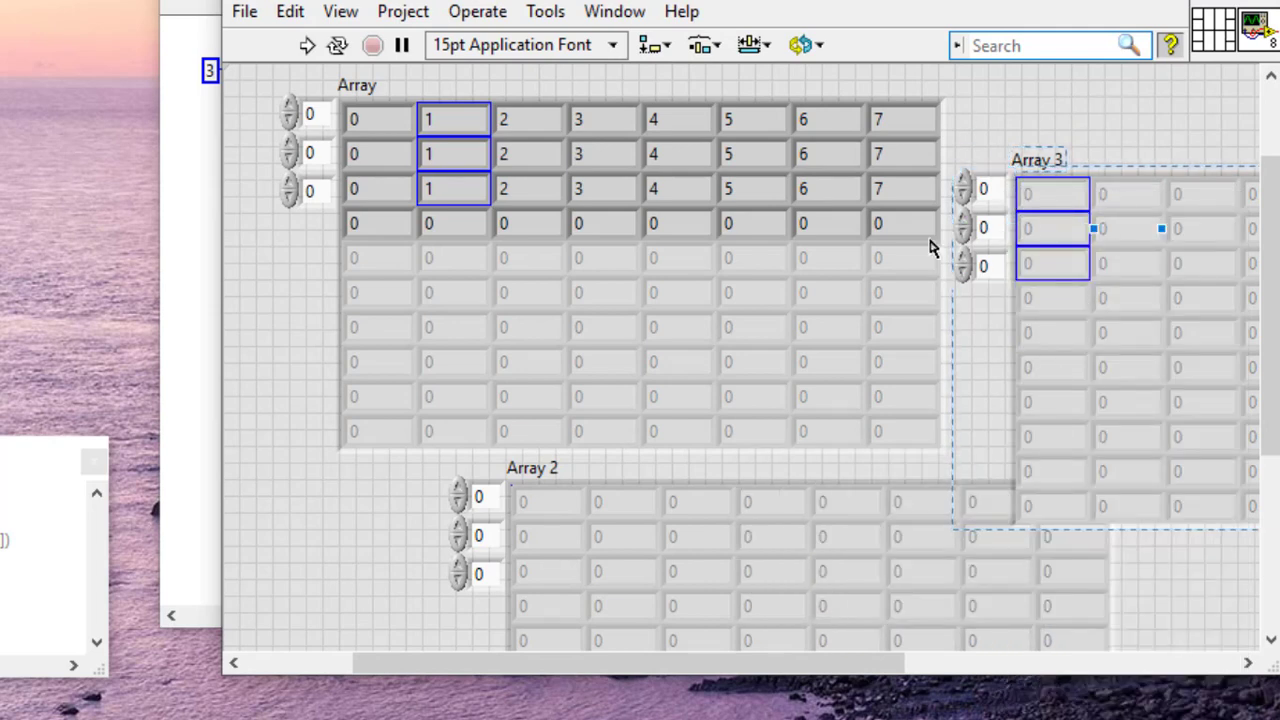